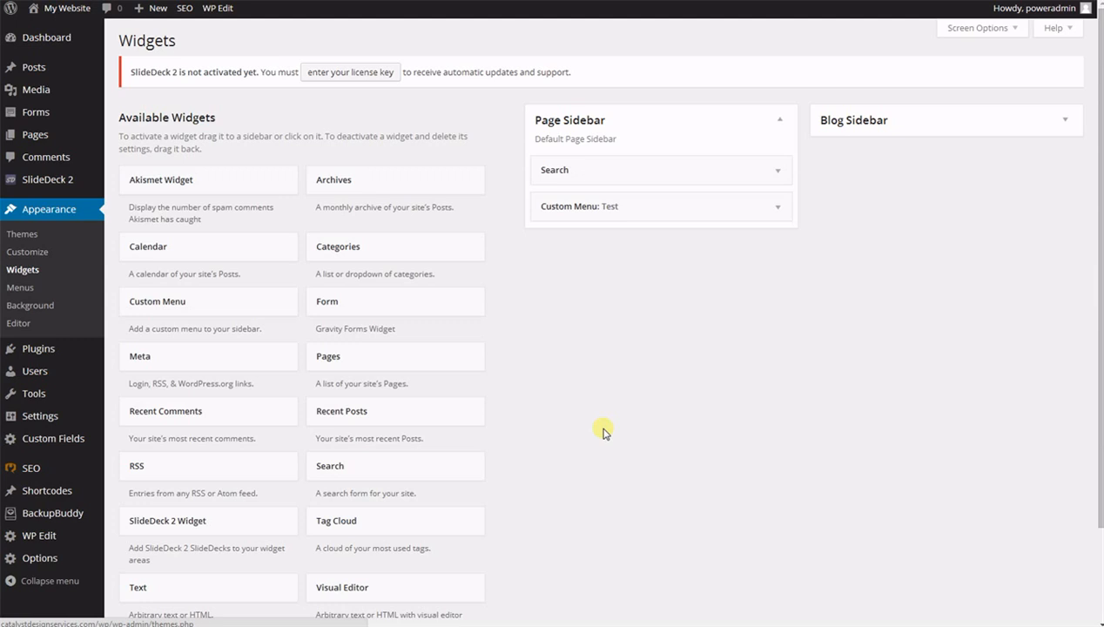
mouse_move(1042, 462)
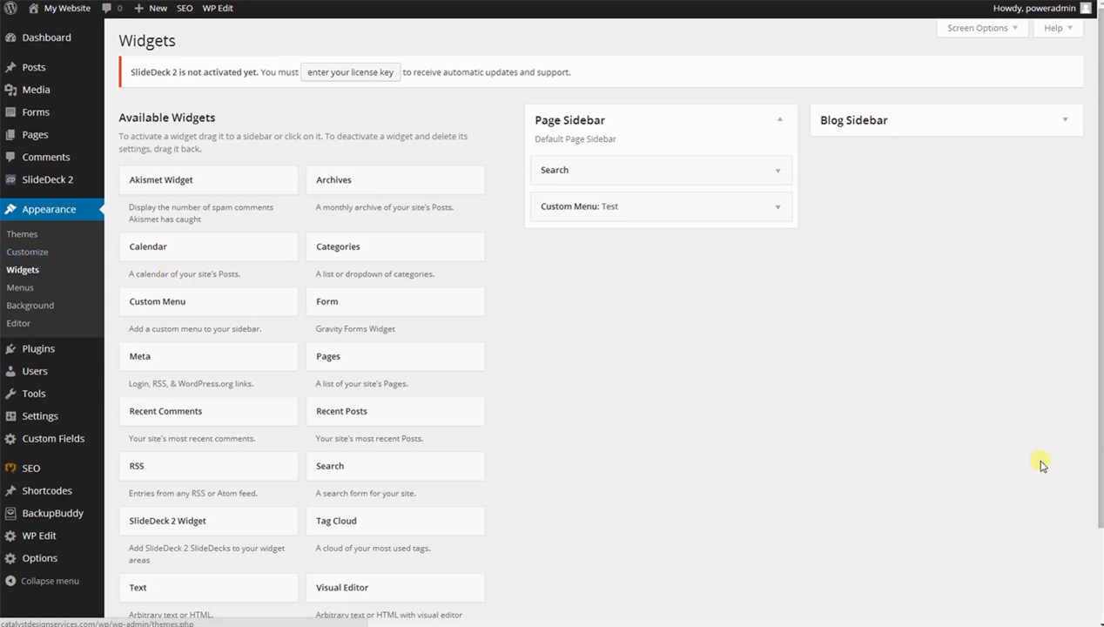
mouse_move(853, 406)
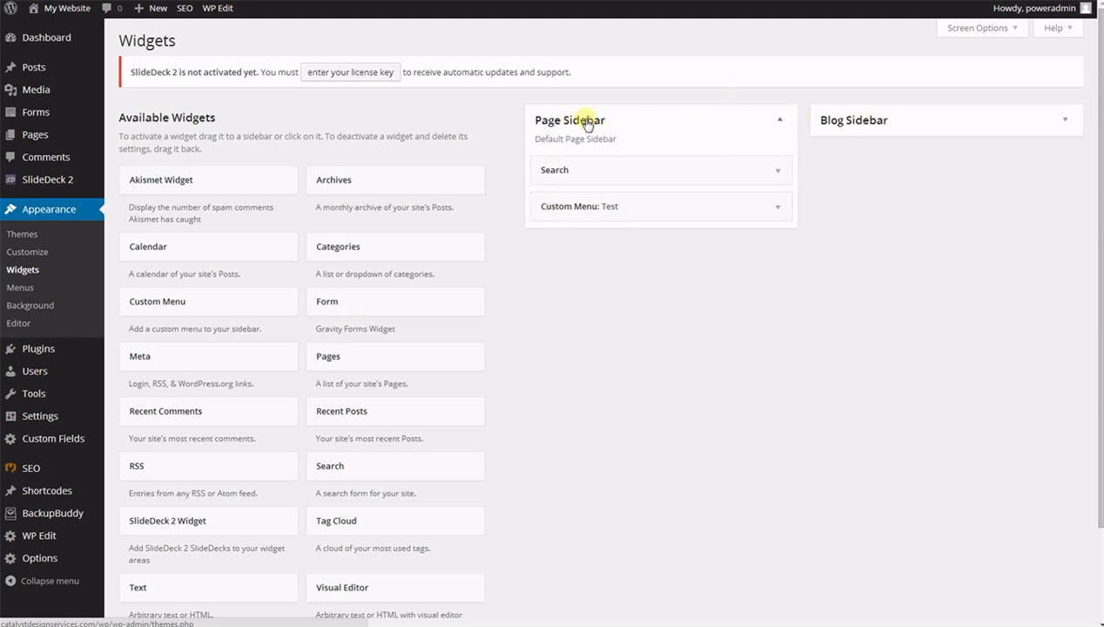
mouse_move(808, 438)
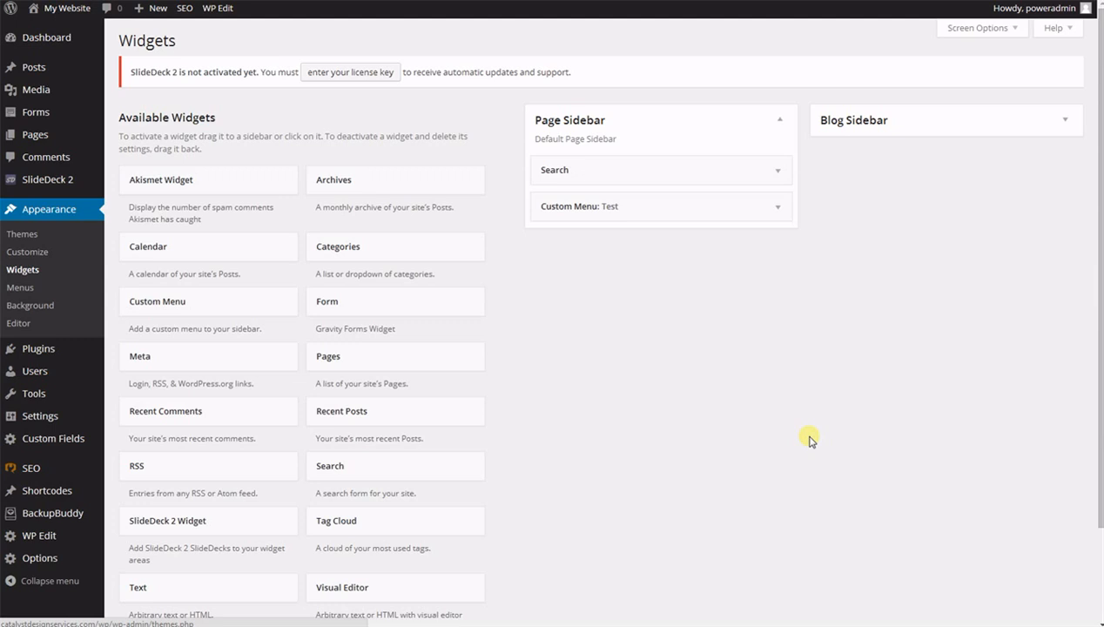
mouse_move(421, 301)
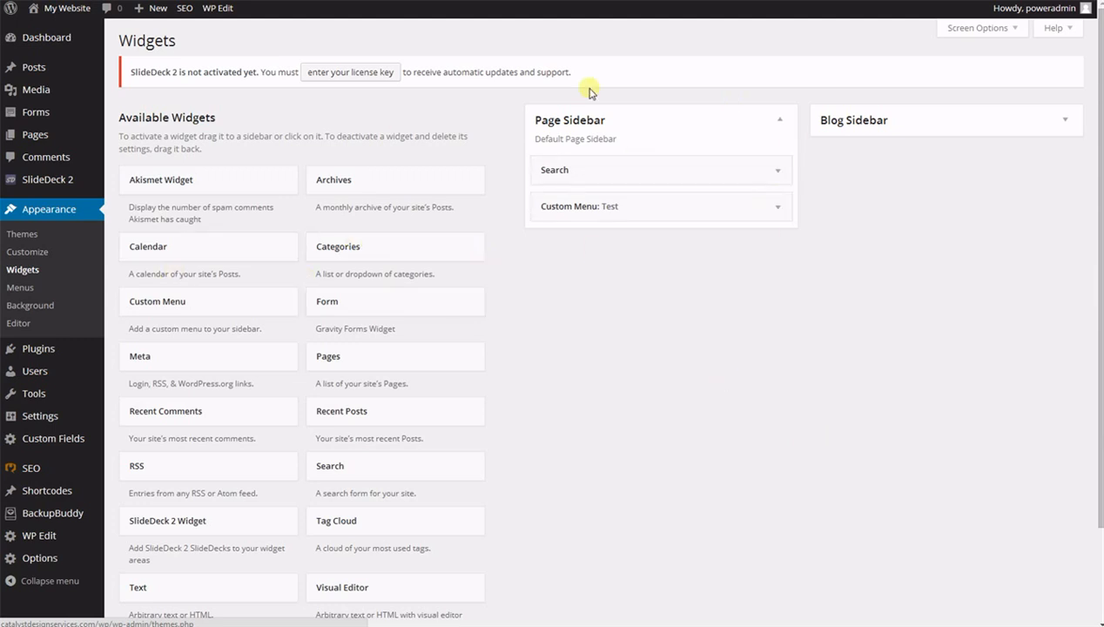
mouse_move(784, 364)
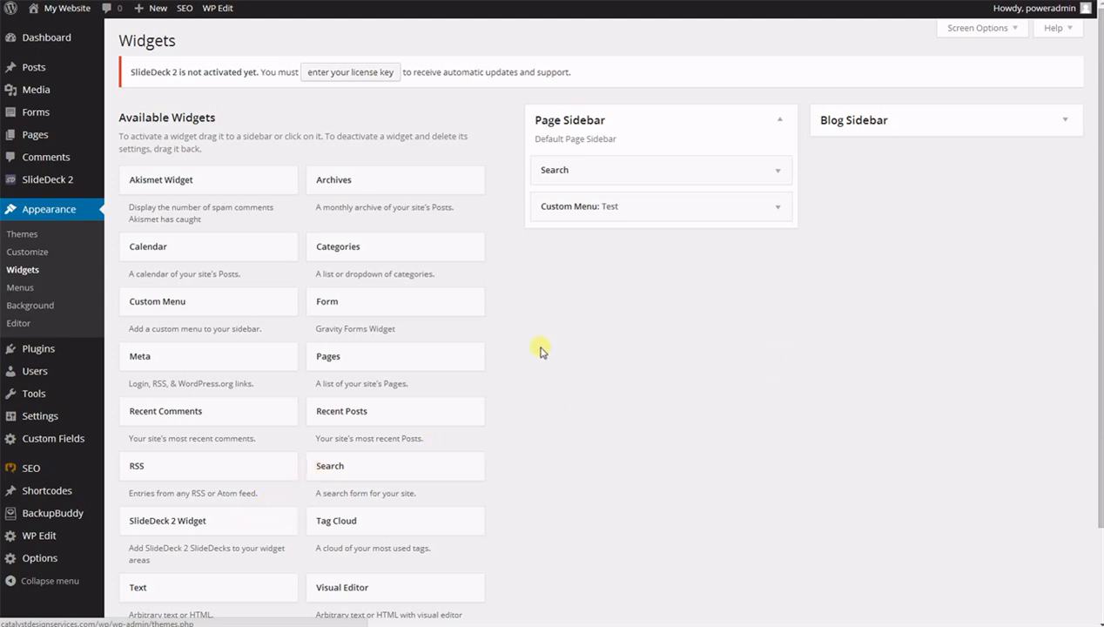
mouse_move(343, 316)
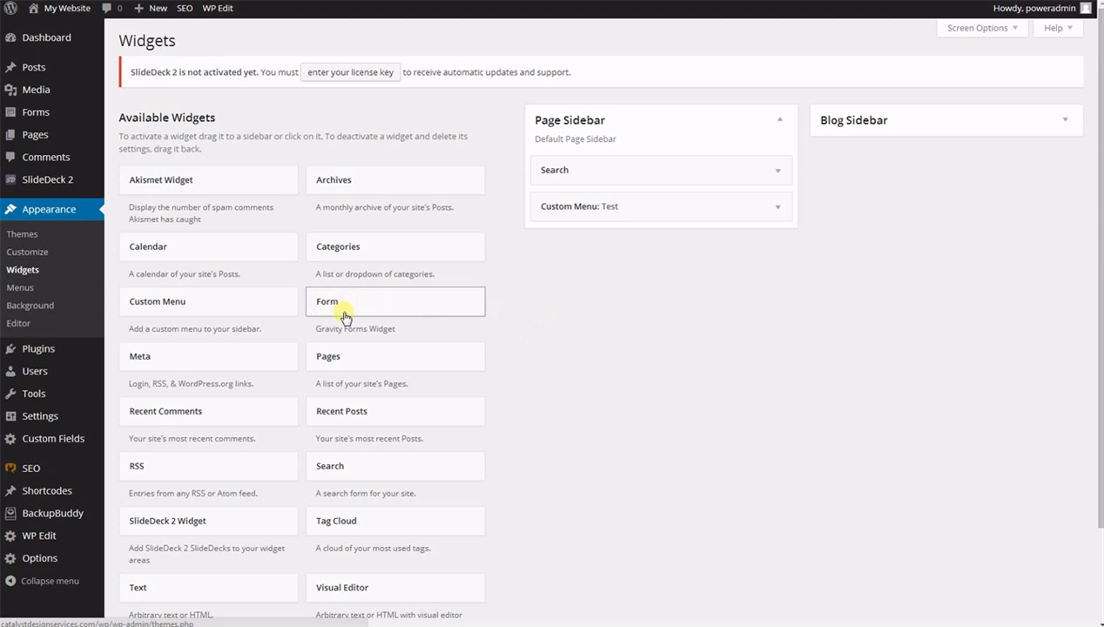
mouse_move(603, 376)
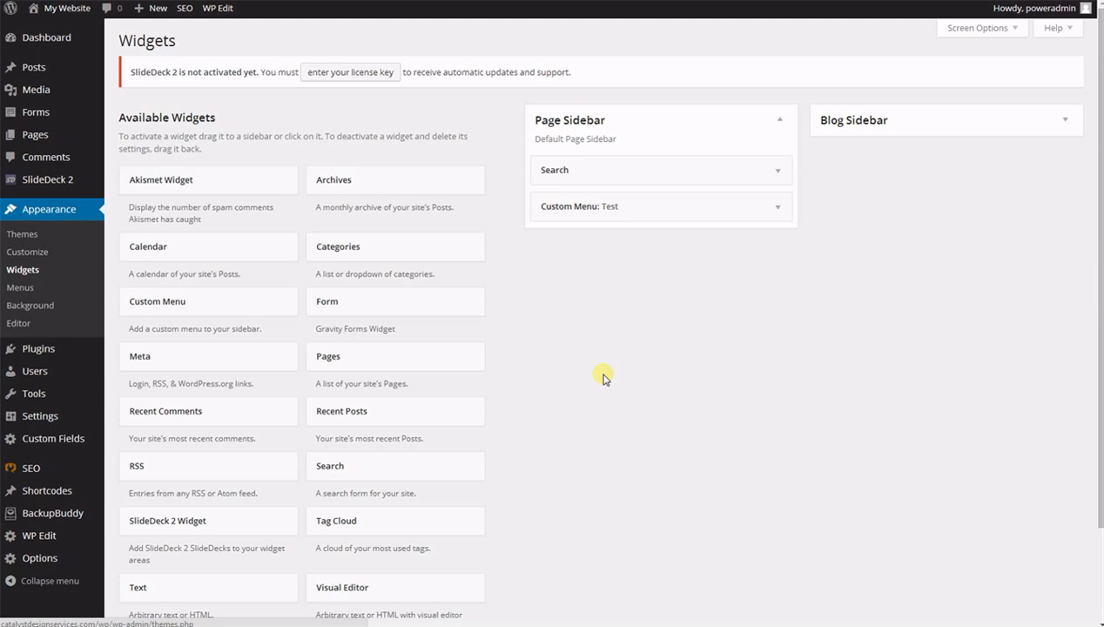
mouse_move(606, 358)
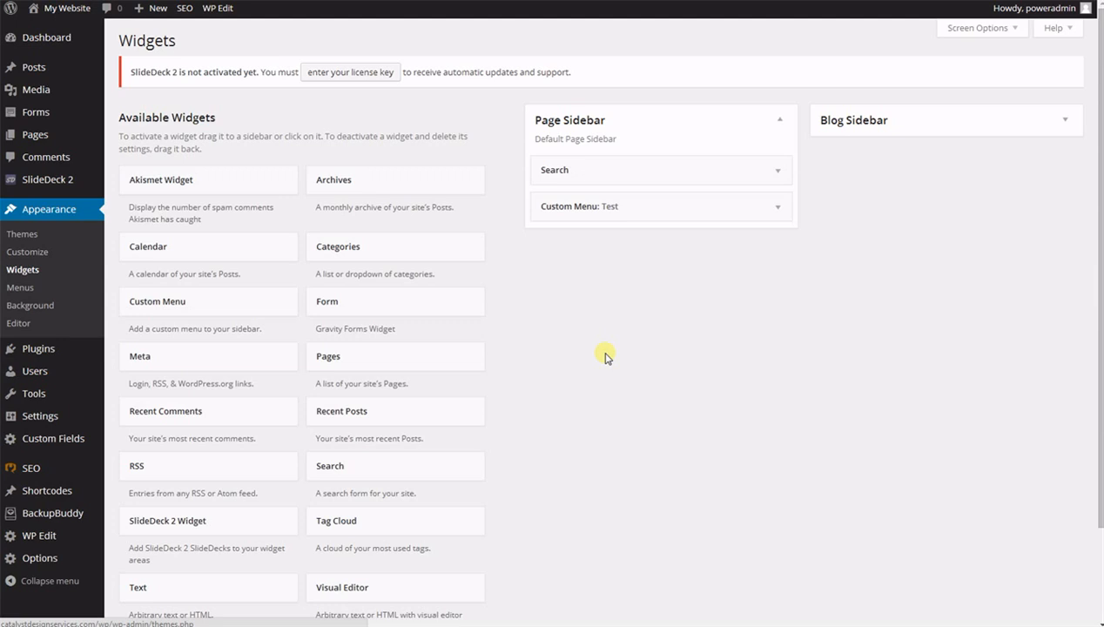
mouse_move(599, 355)
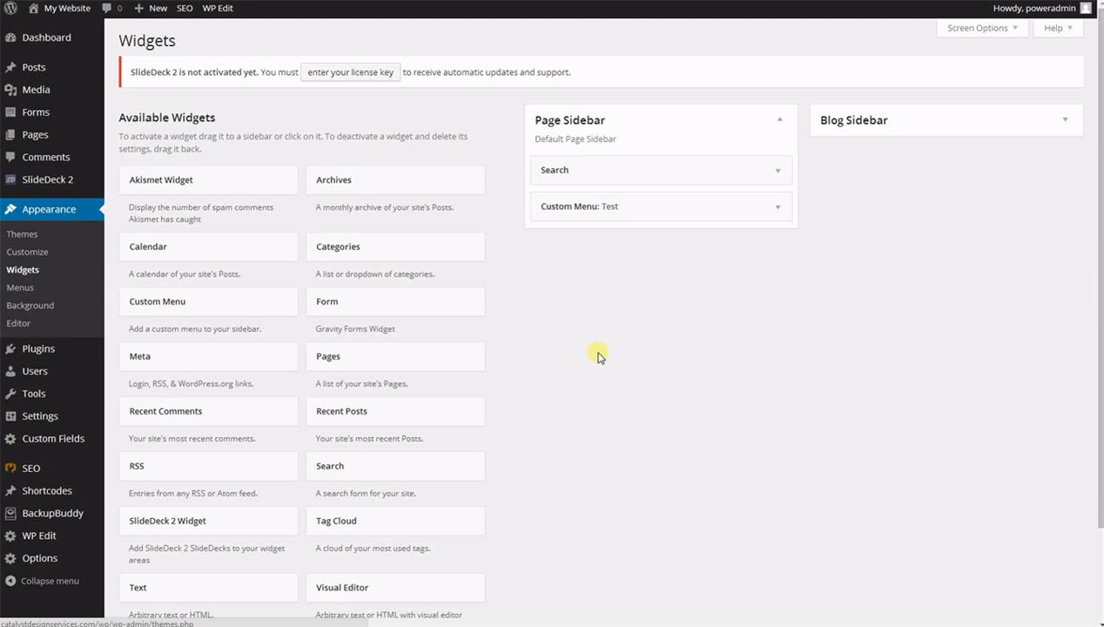
mouse_move(593, 333)
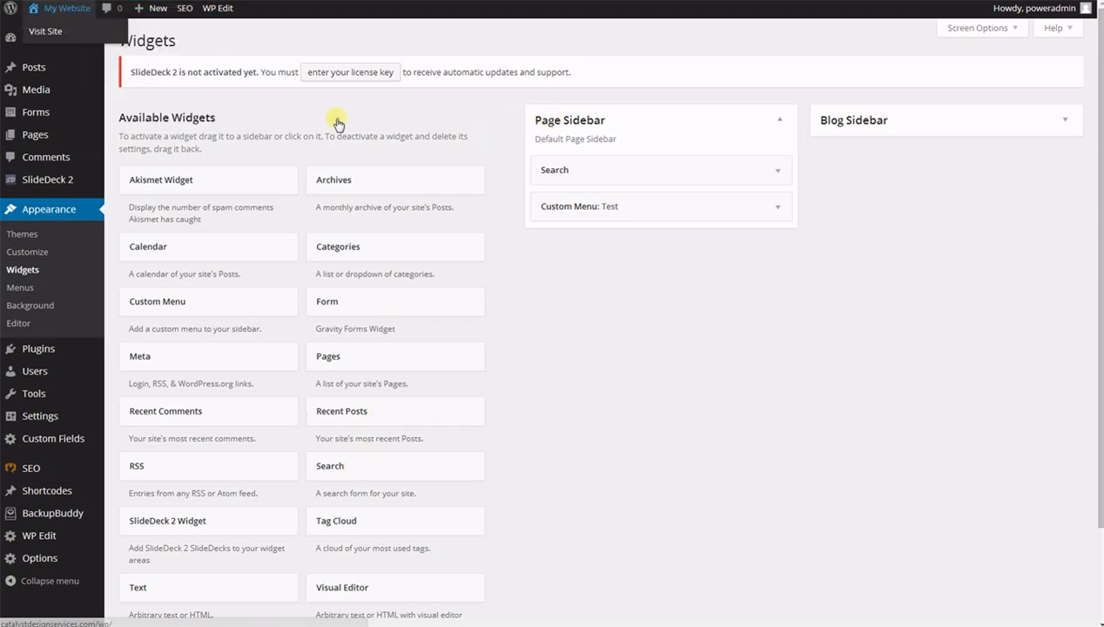
Step: Visit the live site and go to the Contact Us page
left_click(45, 31)
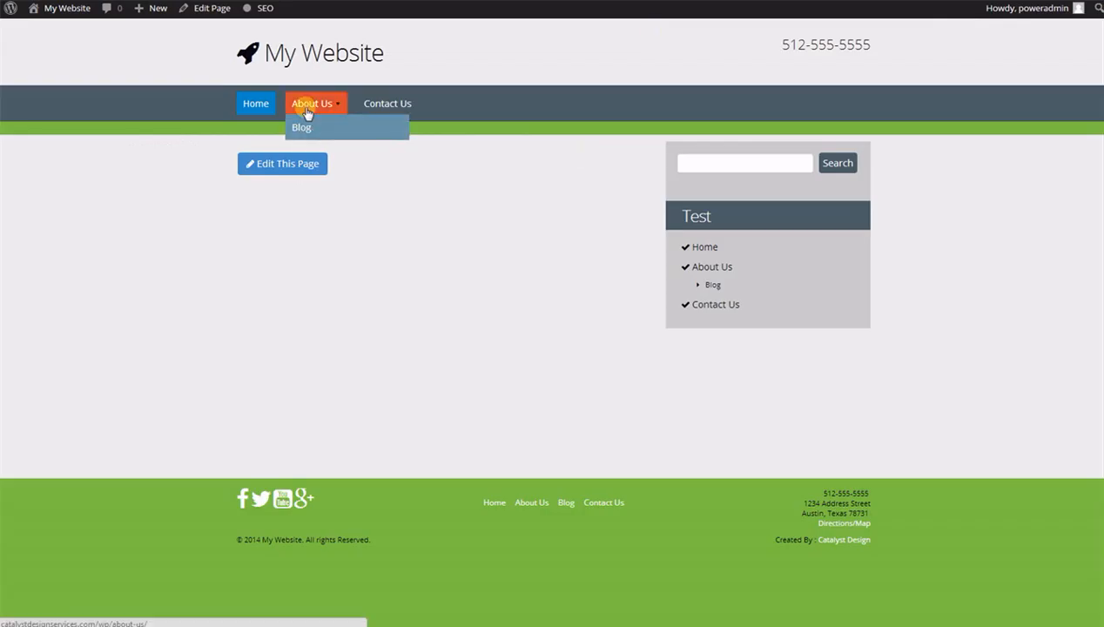
left_click(388, 103)
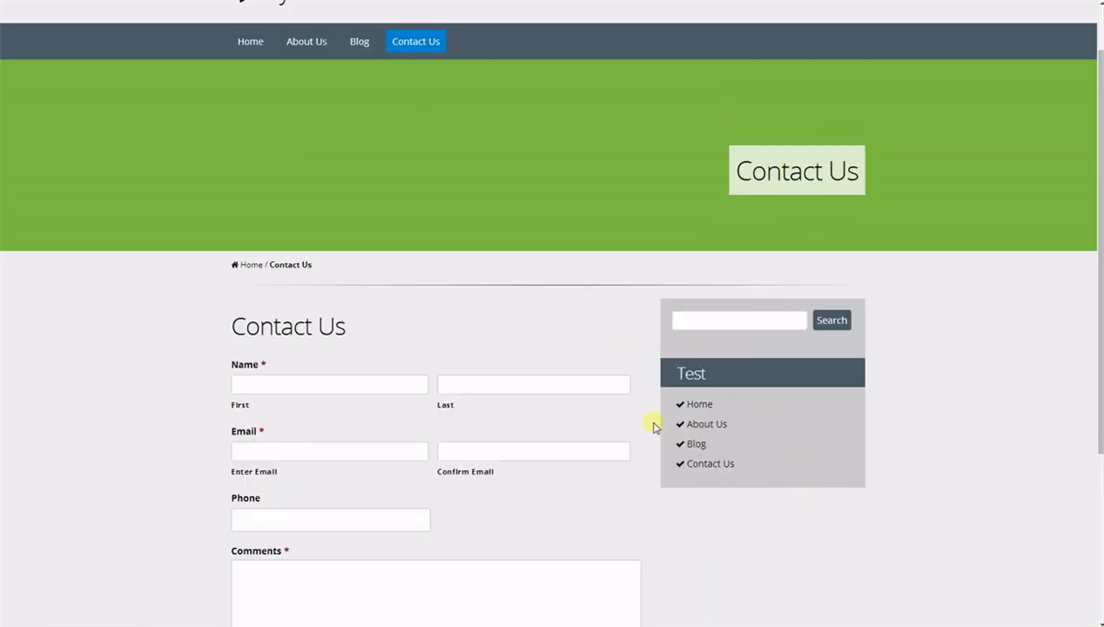
mouse_move(763, 504)
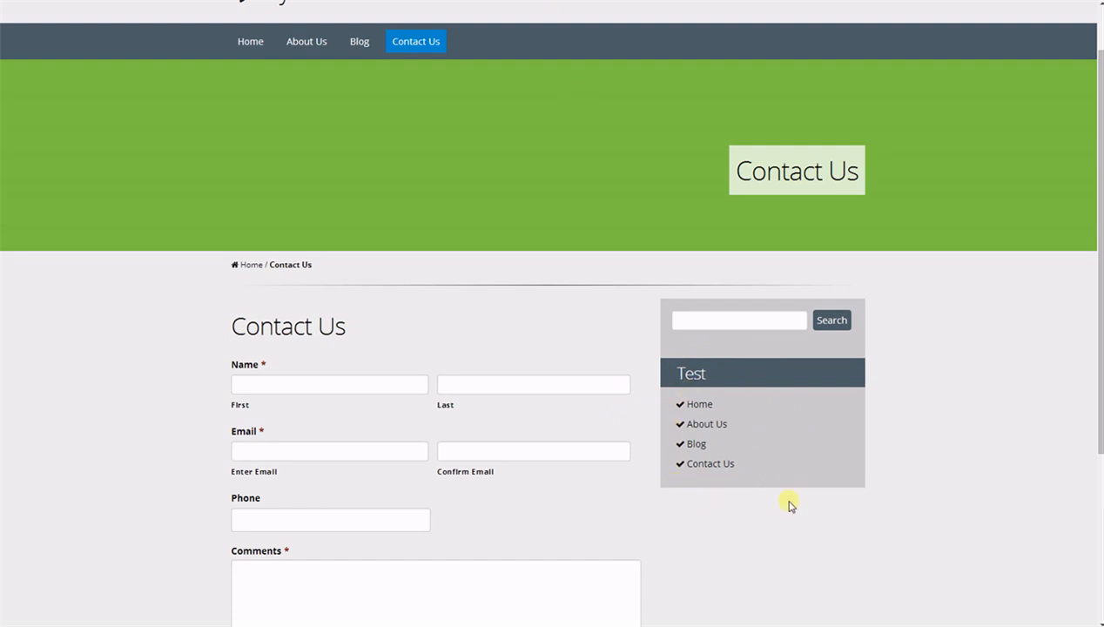
mouse_move(736, 525)
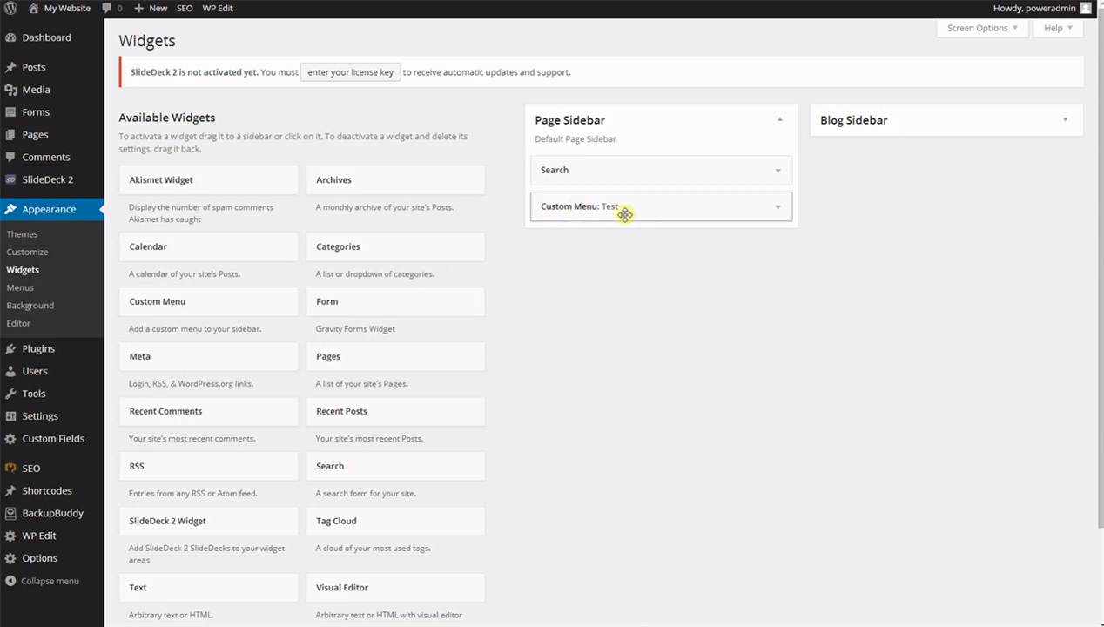
mouse_move(745, 216)
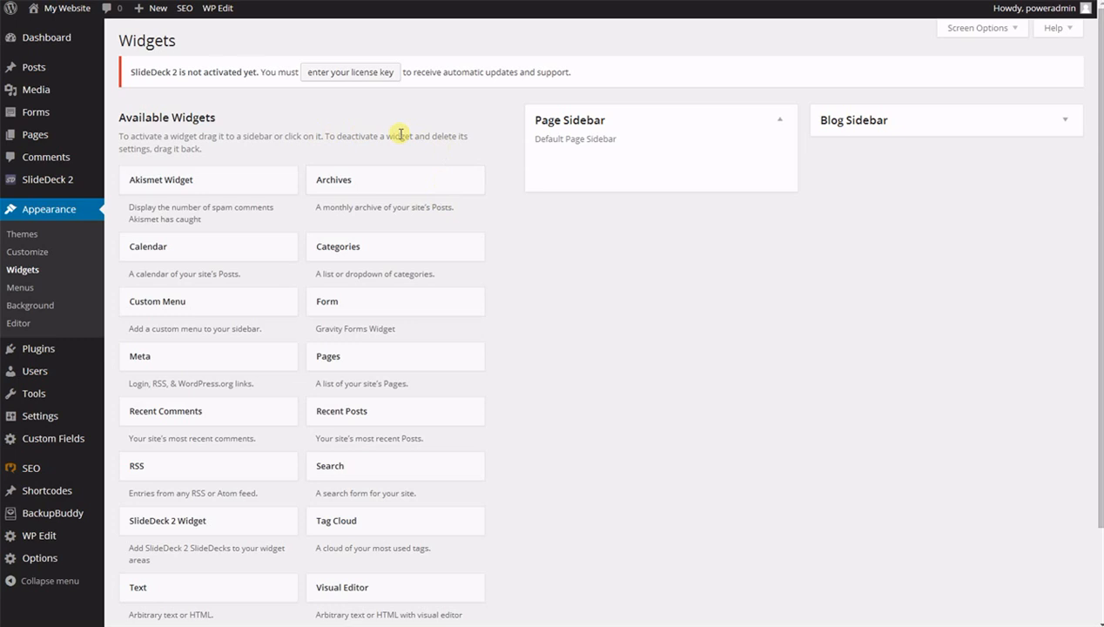
mouse_move(580, 286)
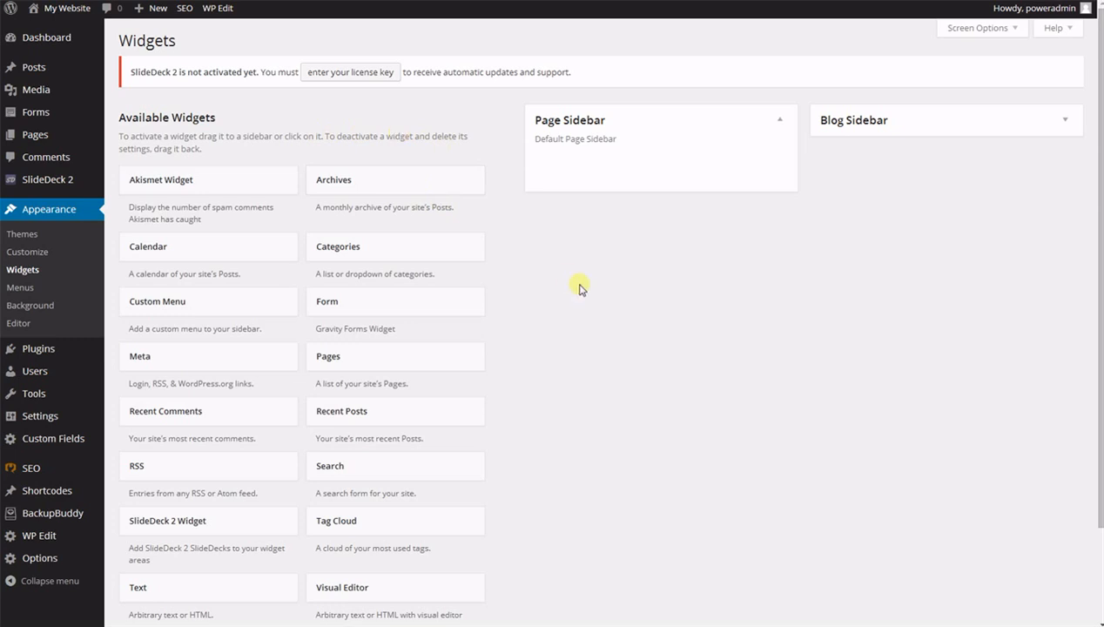
mouse_move(722, 155)
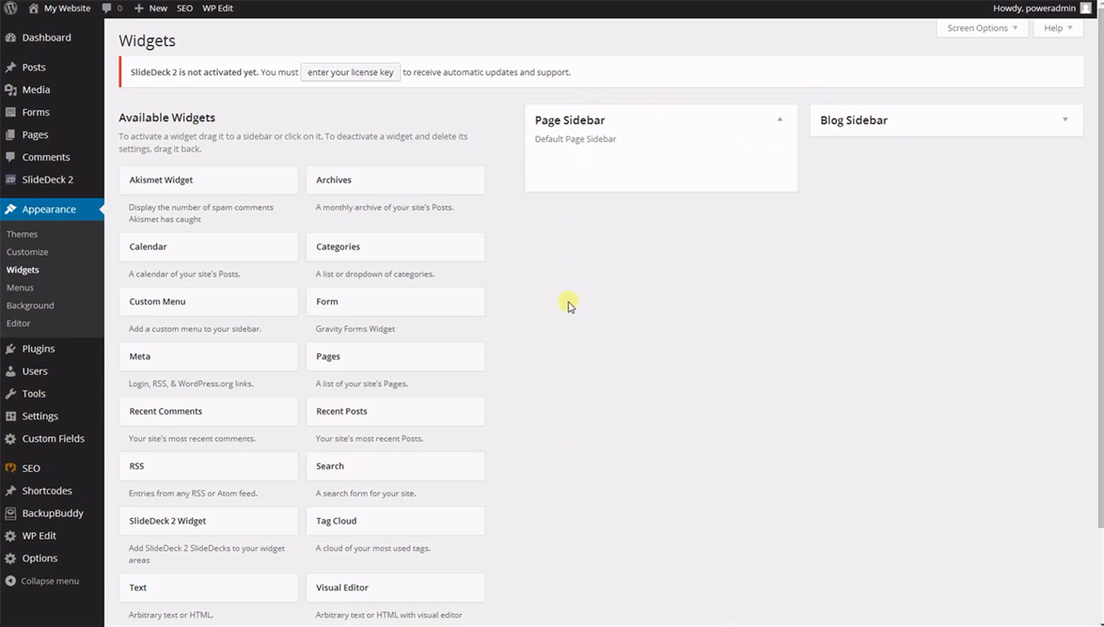
mouse_move(621, 503)
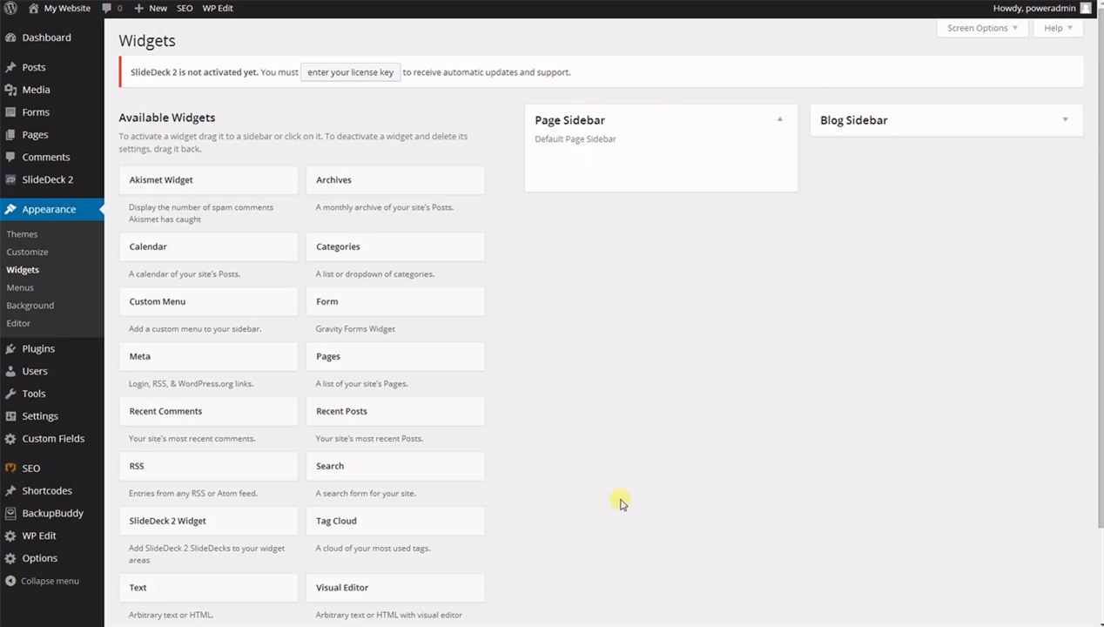
mouse_move(340, 468)
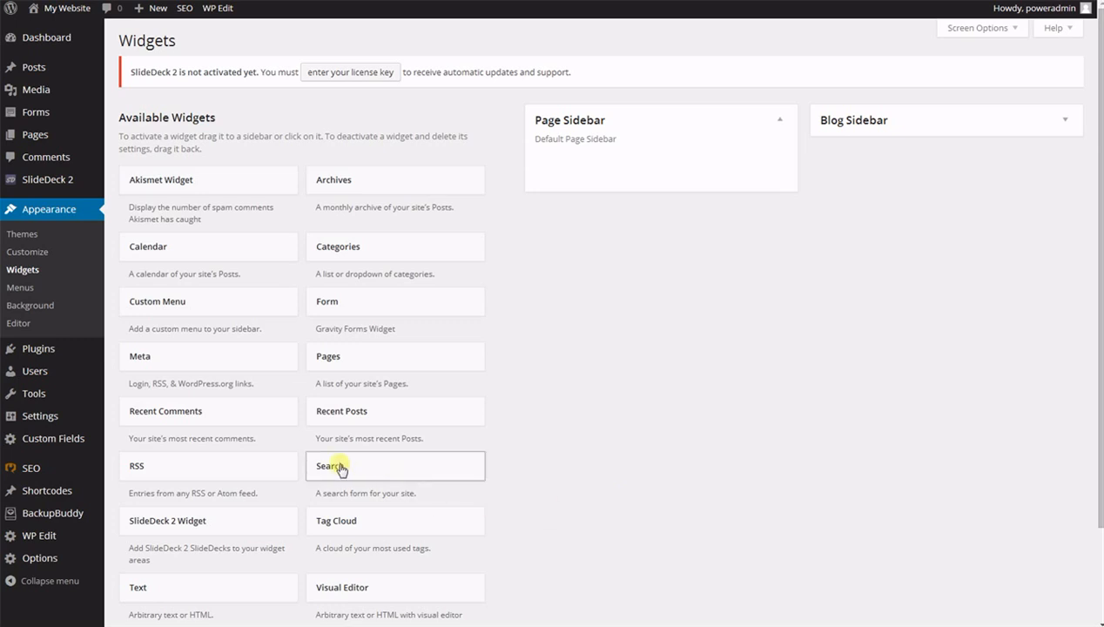
mouse_move(669, 445)
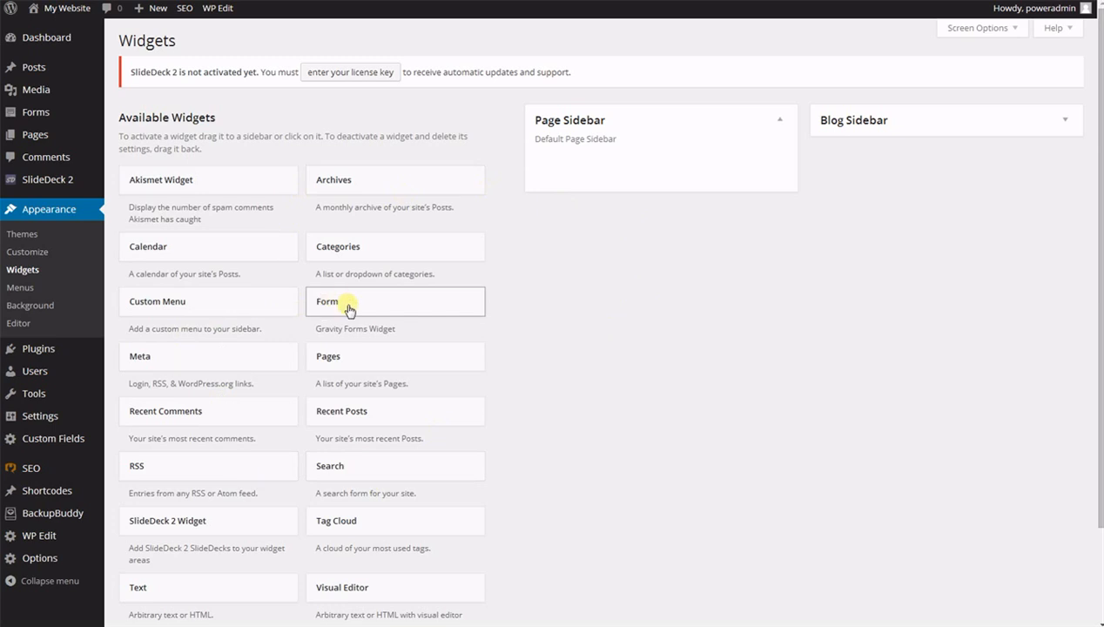
Step: Add a Form widget to the Page Sidebar and select Contact Form
left_click_drag(348, 301, 621, 163)
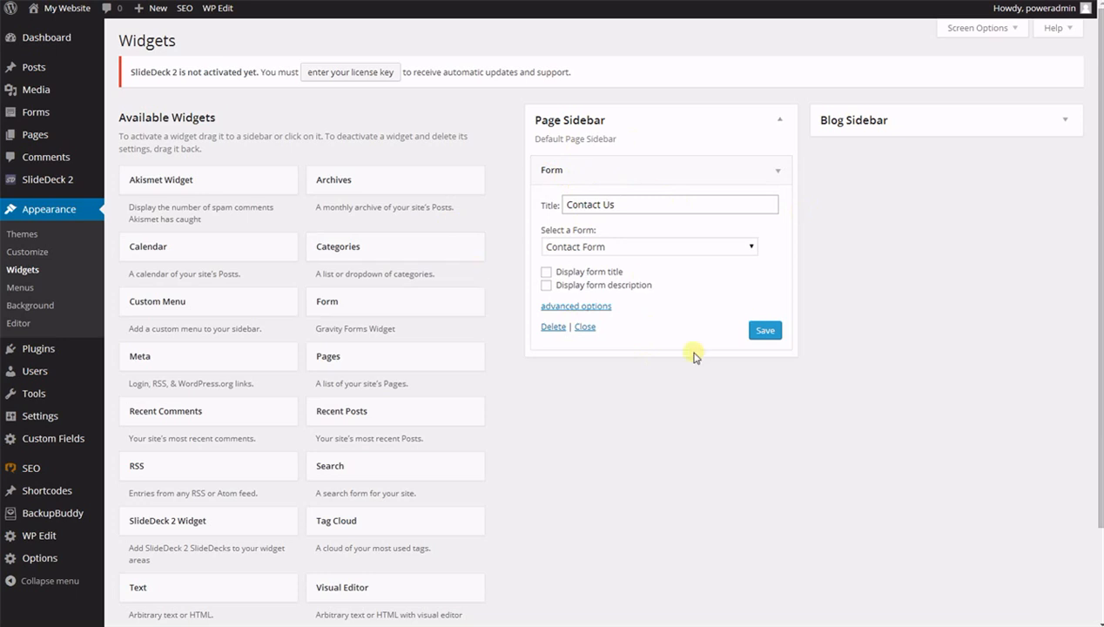
mouse_move(597, 405)
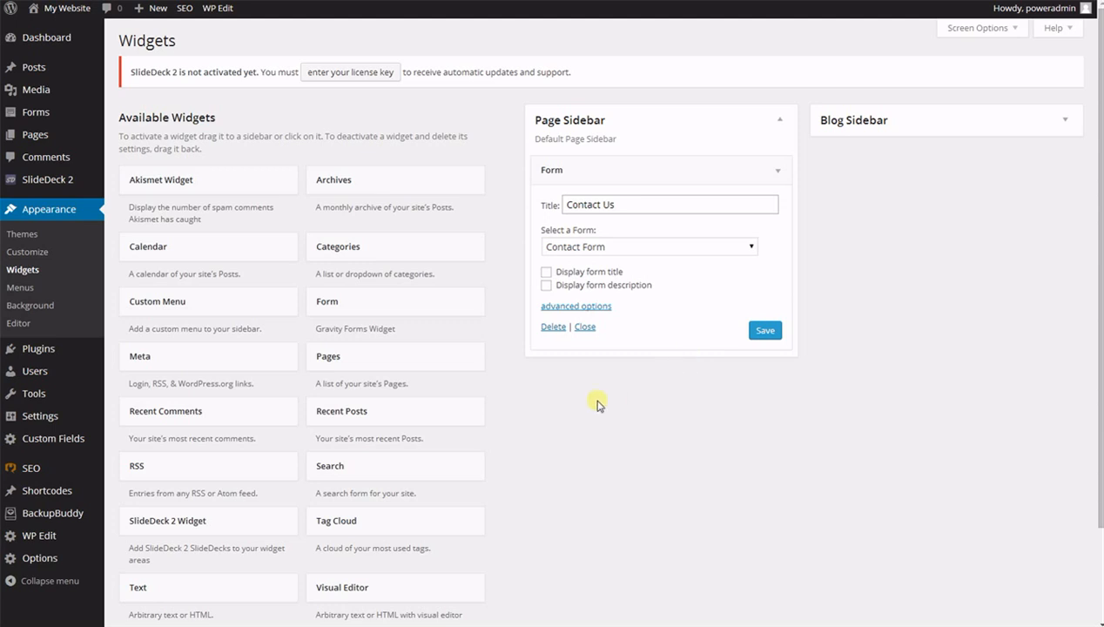
mouse_move(729, 373)
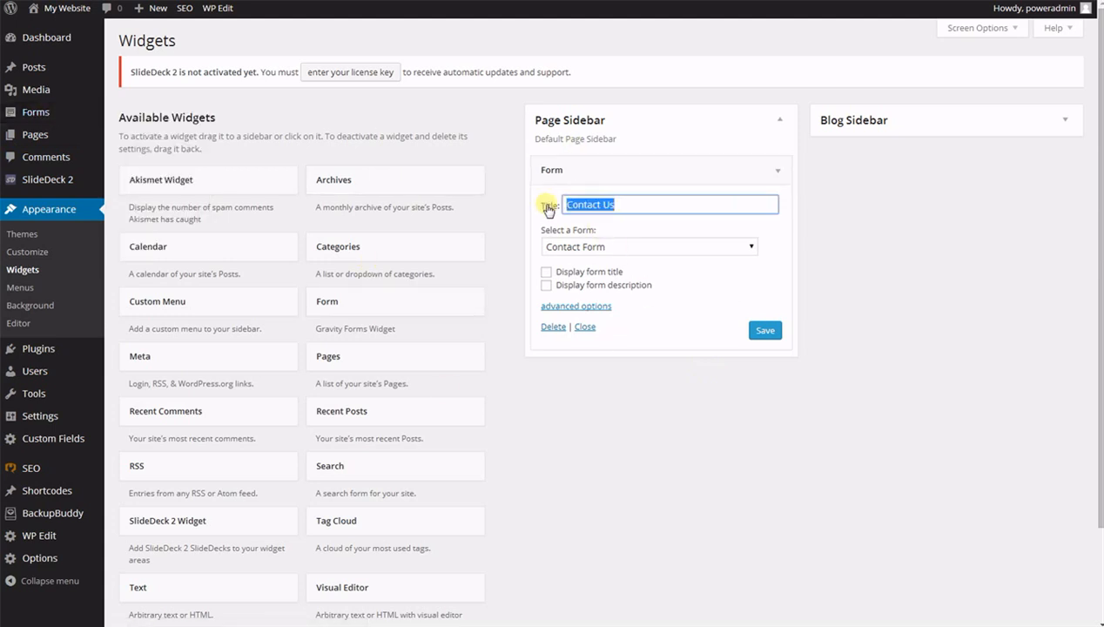
mouse_move(698, 346)
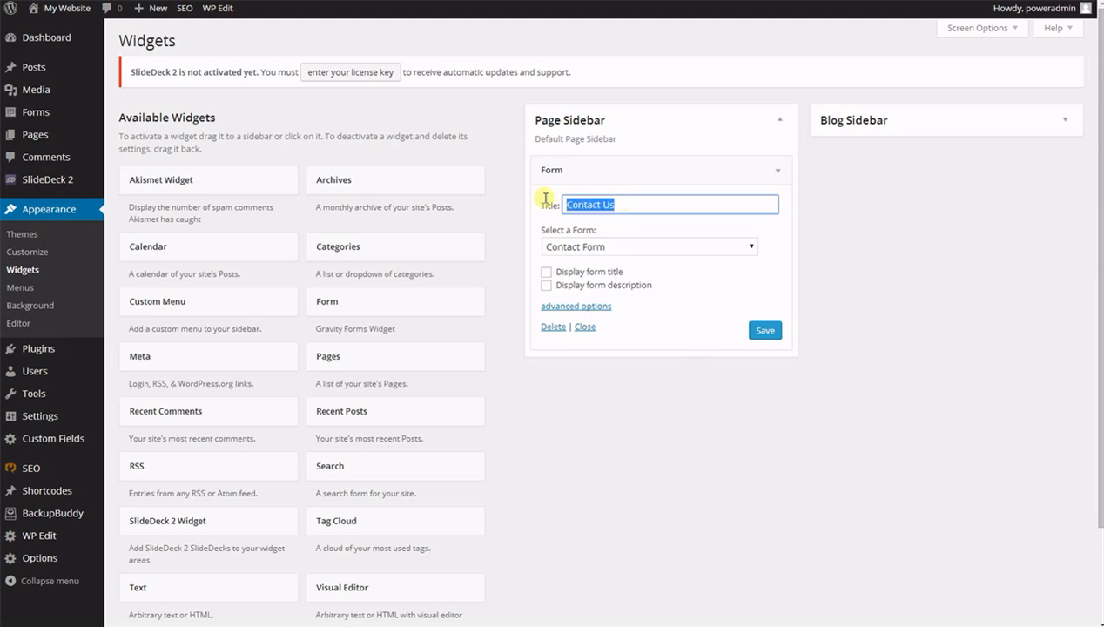
left_click(648, 246)
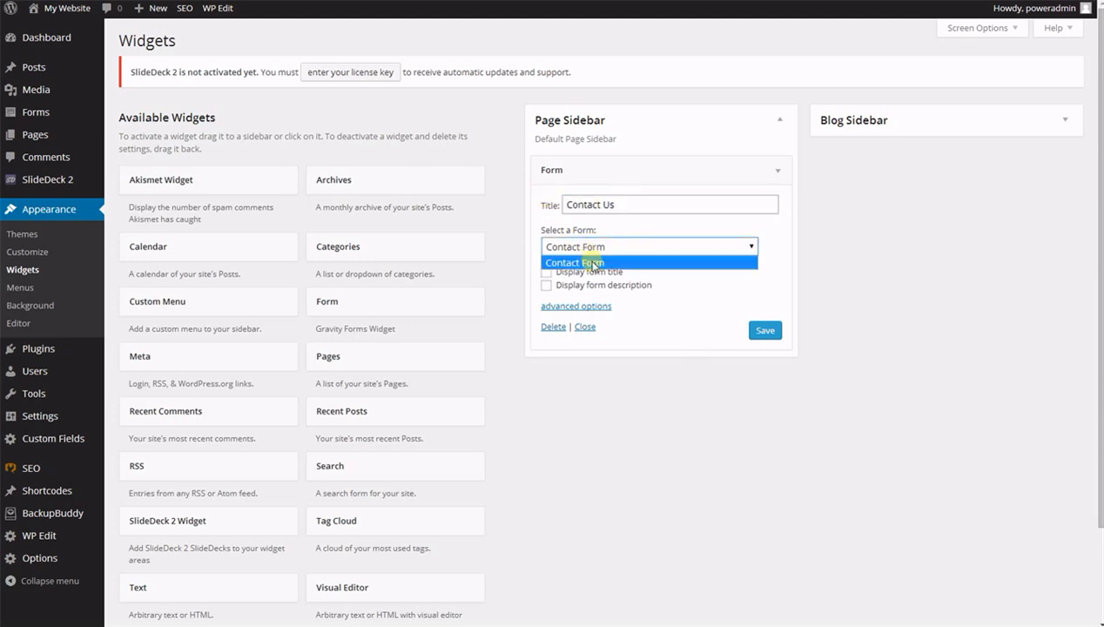
left_click(573, 262)
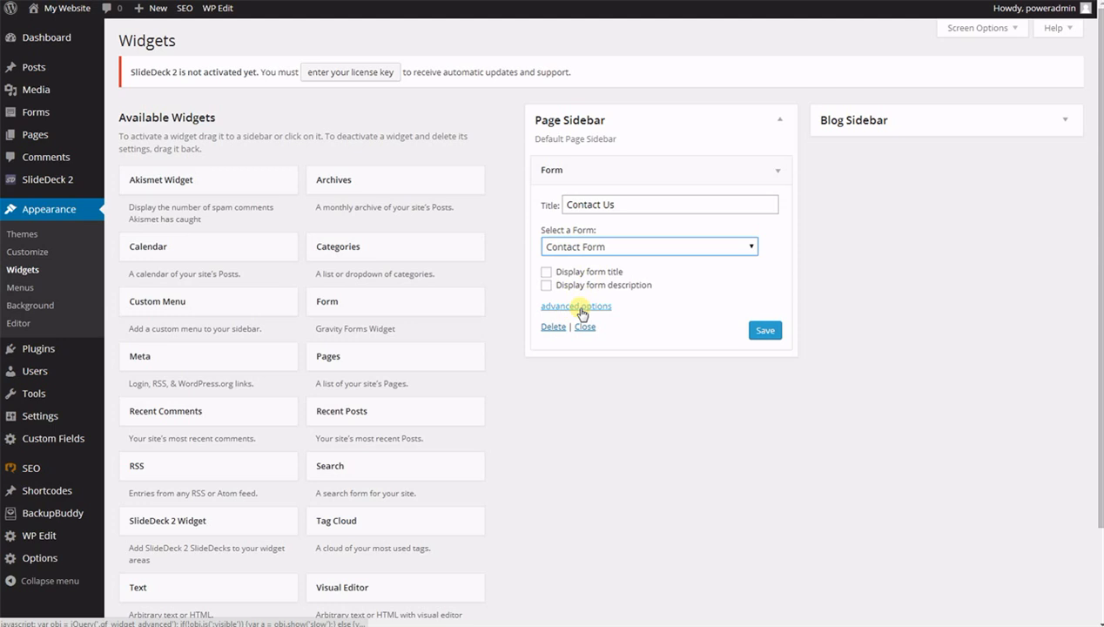
Step: Toggle the advanced form options, save the Contact Us widget, and review the page
left_click(576, 306)
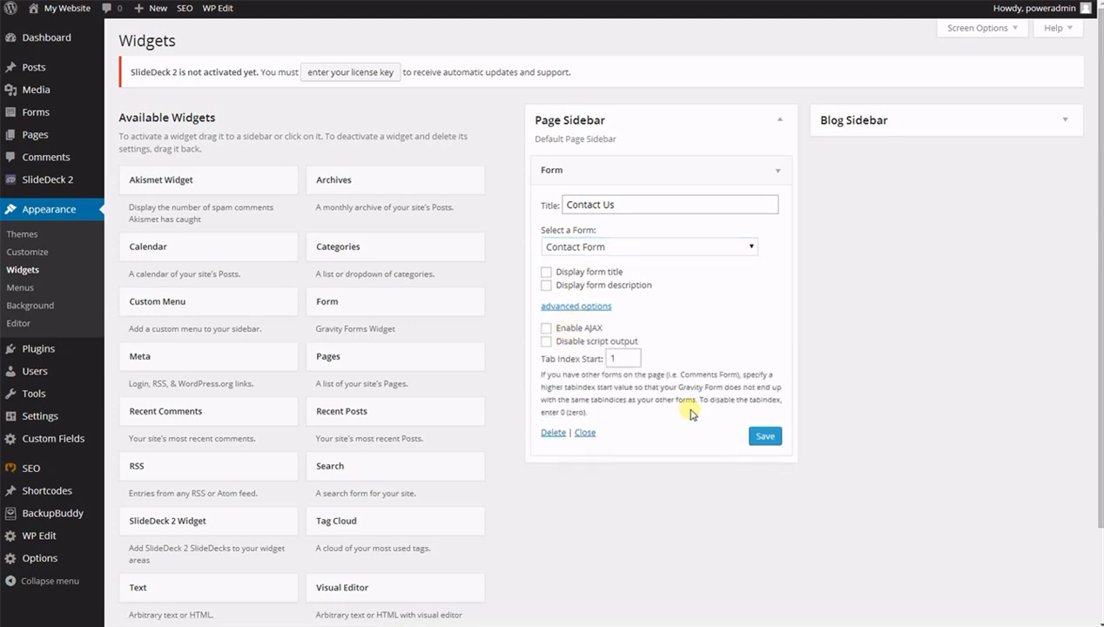
left_click(764, 436)
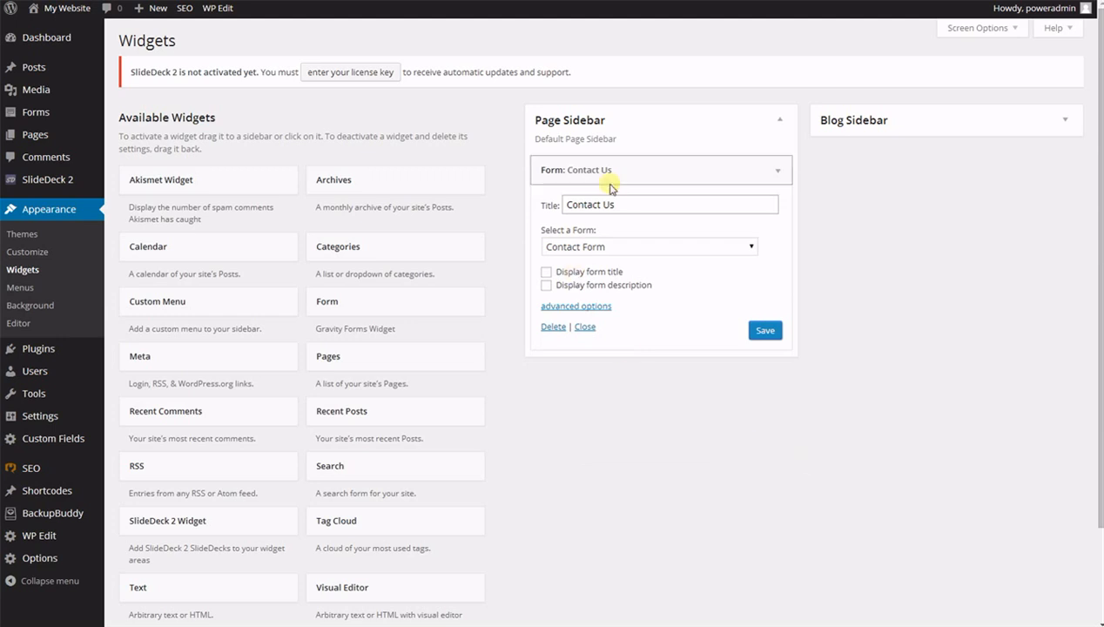
mouse_move(525, 215)
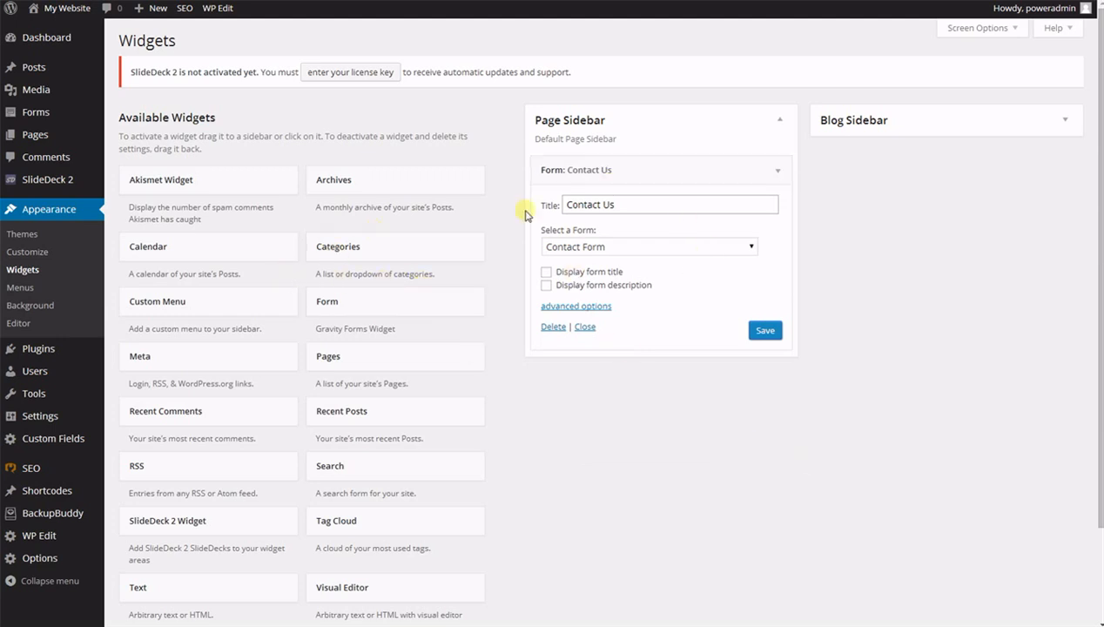
mouse_move(704, 174)
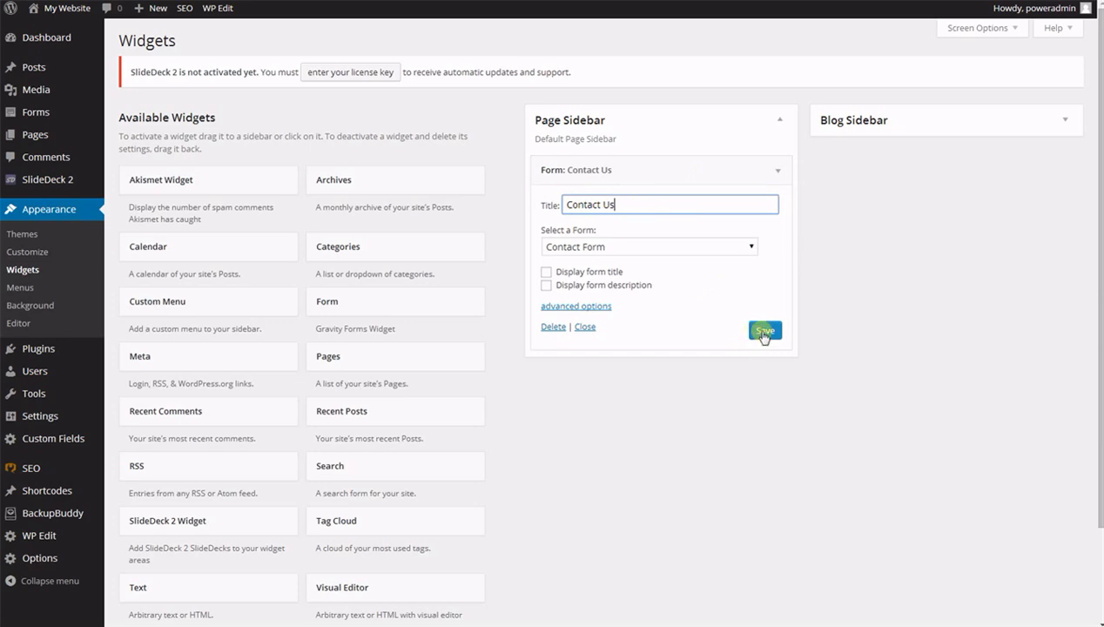
left_click(764, 332)
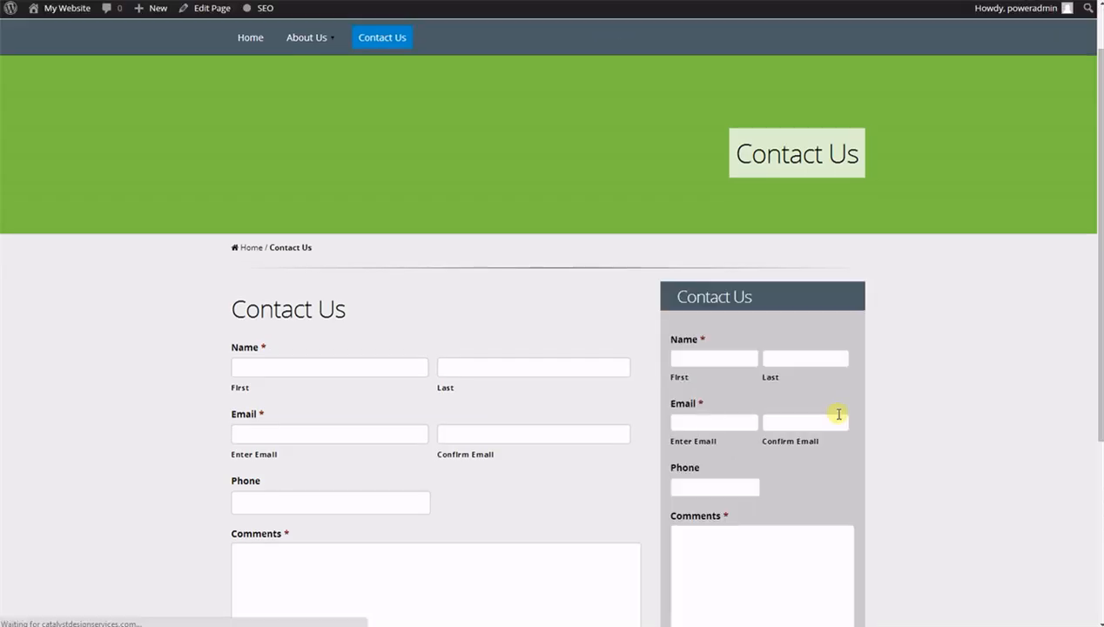
scroll("down", 3)
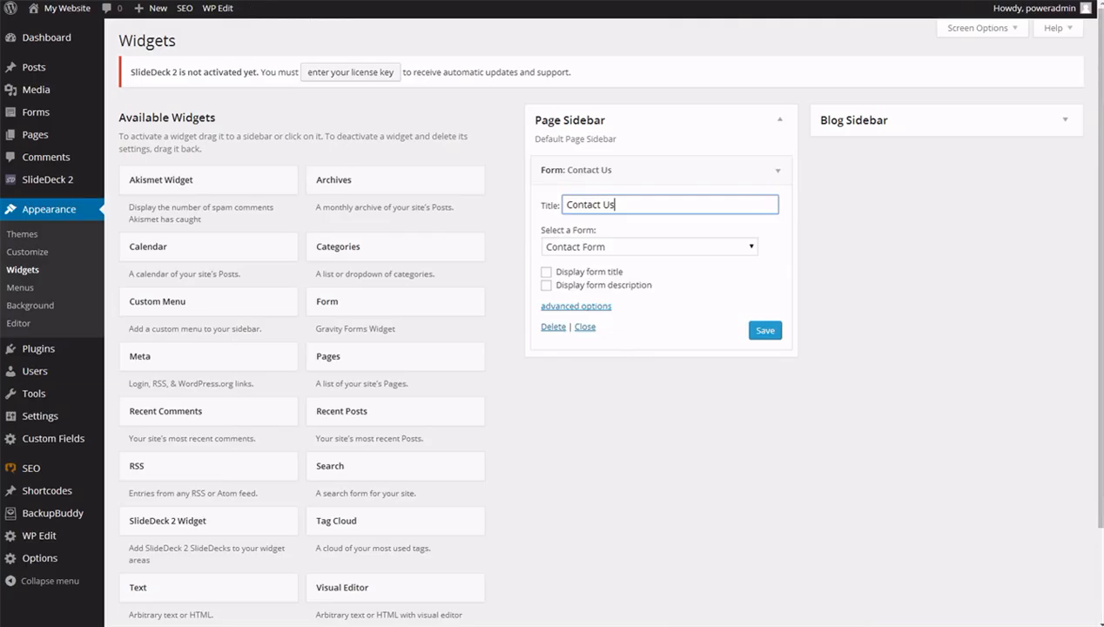
Step: Title the Page Sidebar's new Search widget 'Search Here' and save it
left_click(778, 171)
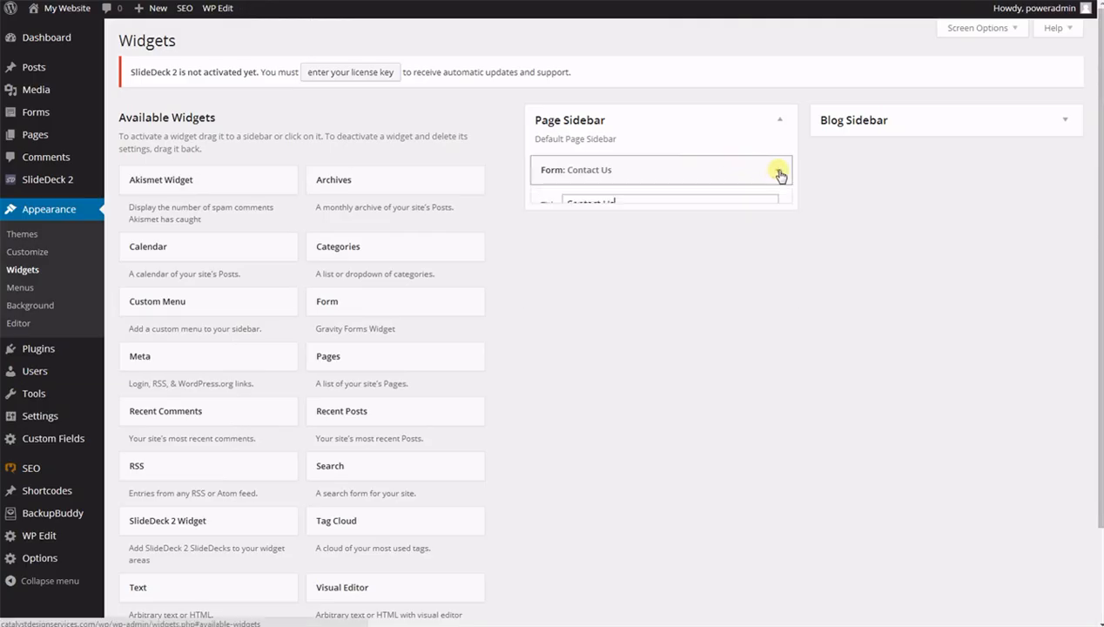
left_click(778, 171)
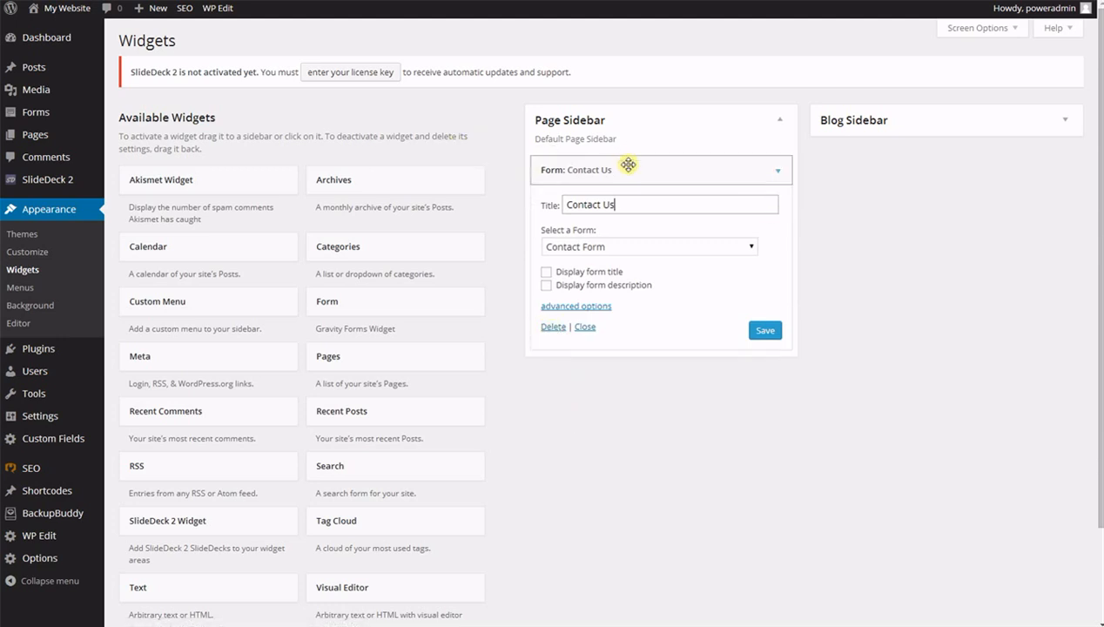
left_click(584, 327)
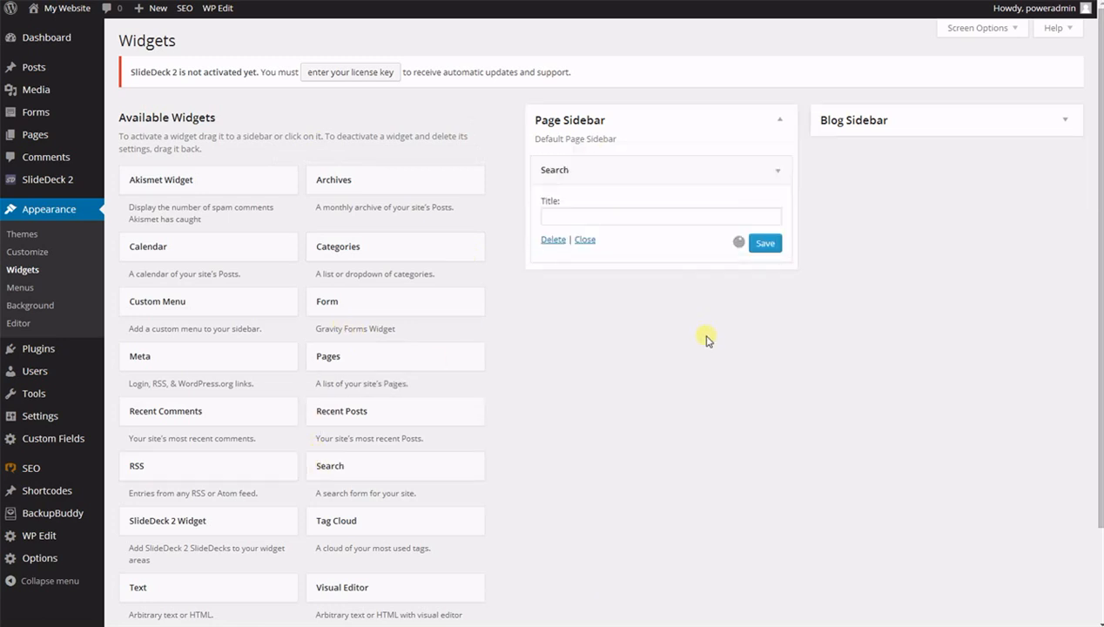
type("Search T")
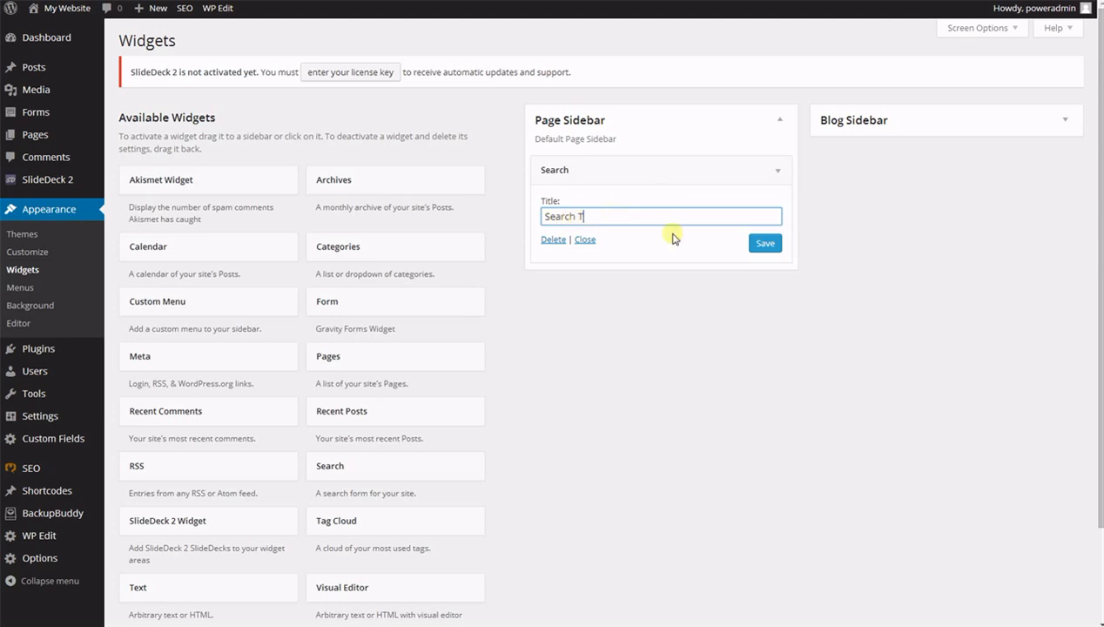
type("Here")
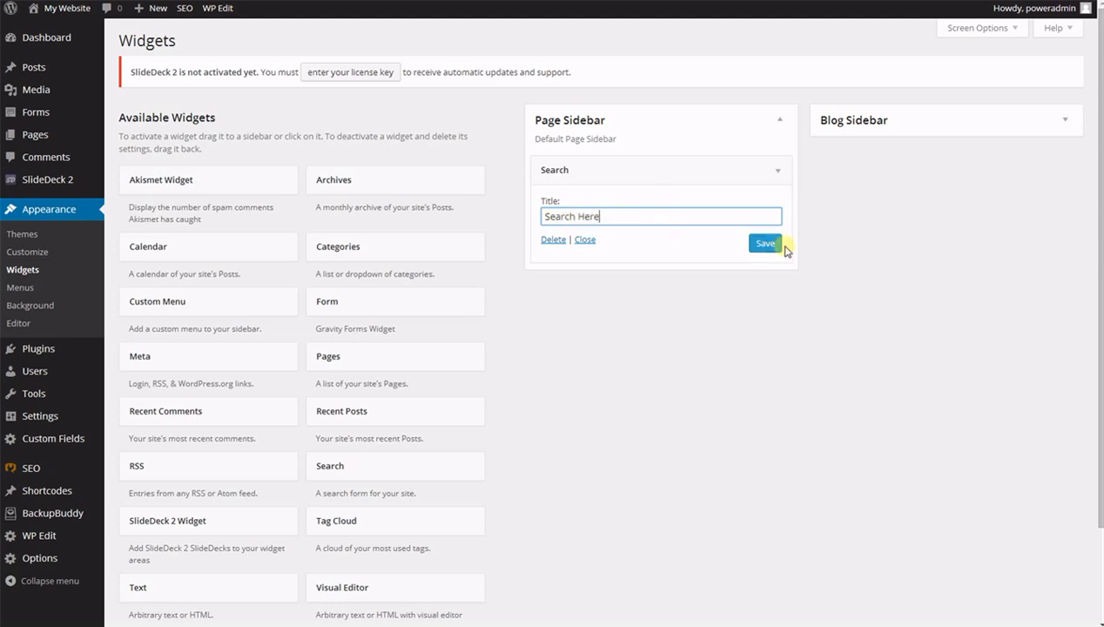
left_click(765, 243)
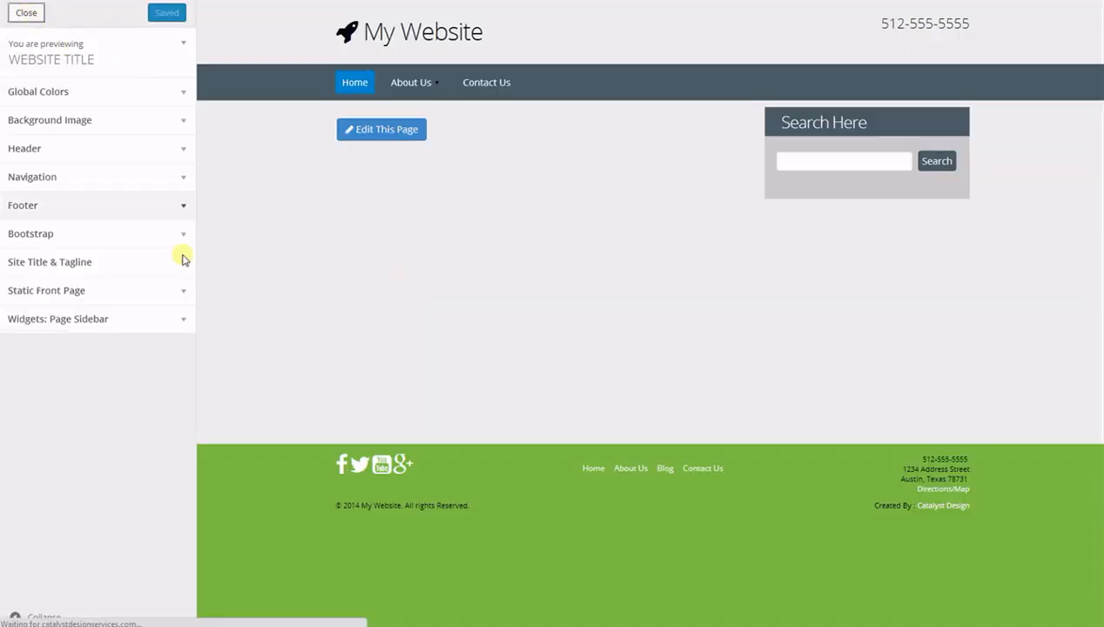
Step: Leave the preview and open the theme Customizer from the Themes page
left_click(26, 12)
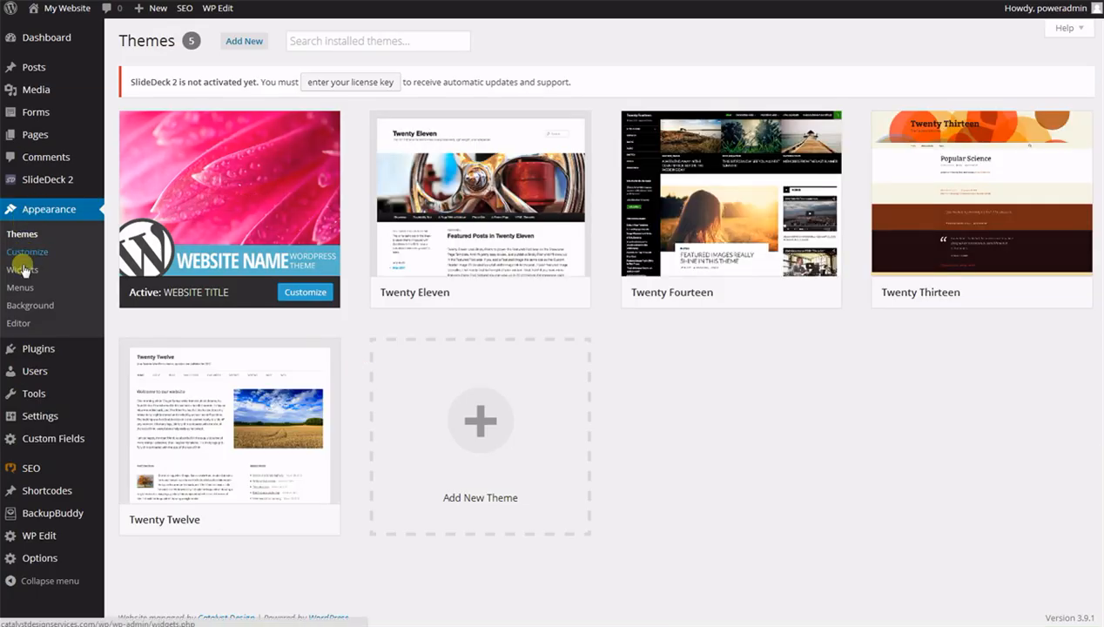
left_click(27, 252)
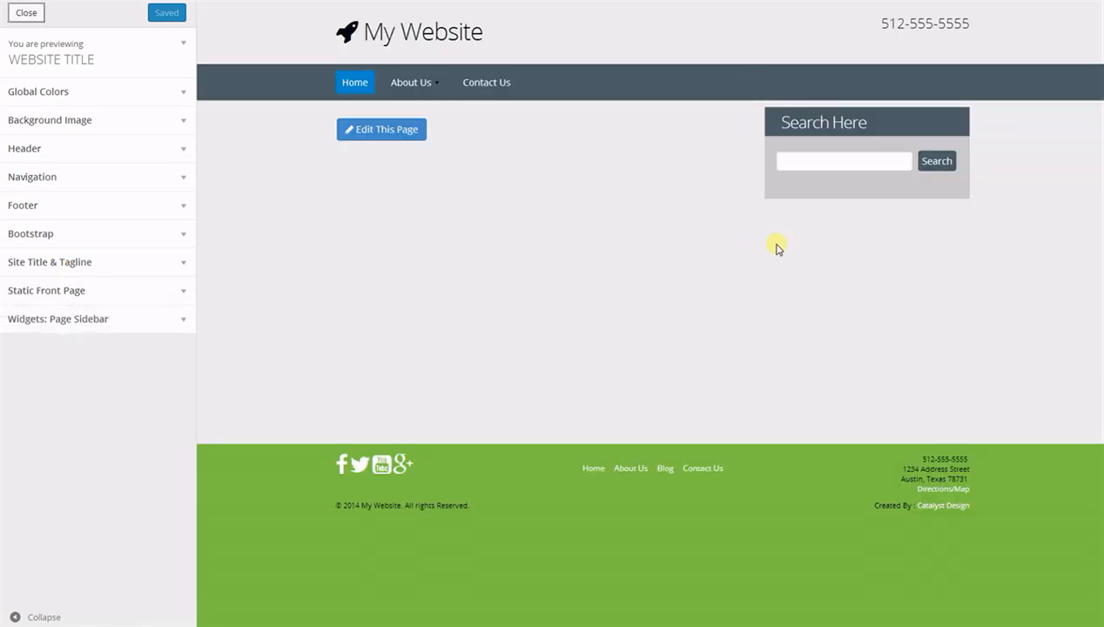
mouse_move(479, 181)
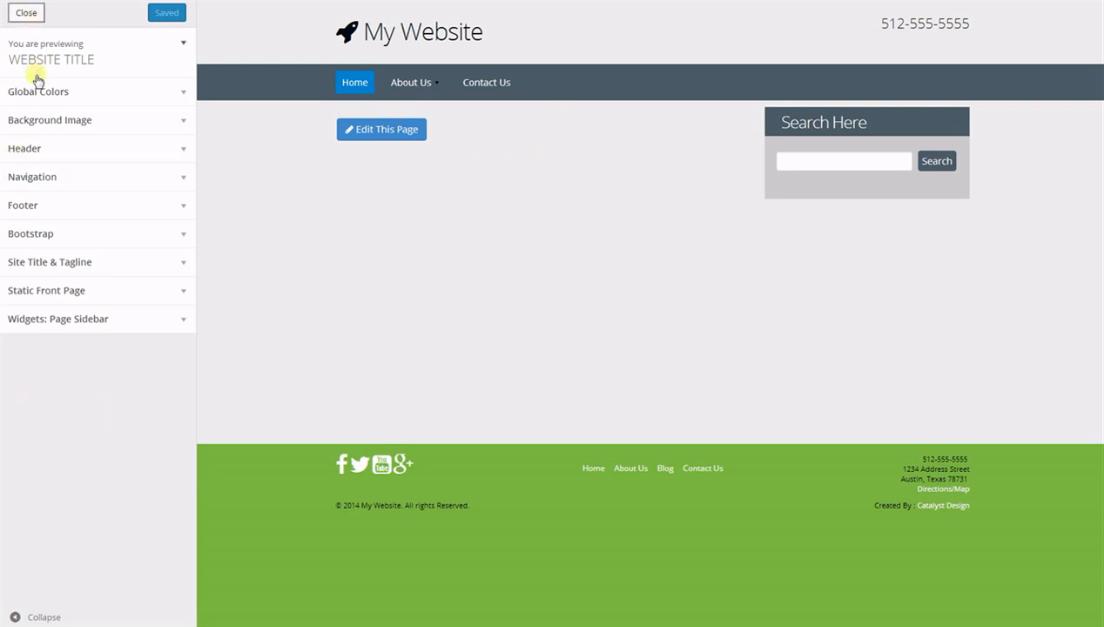
mouse_move(311, 241)
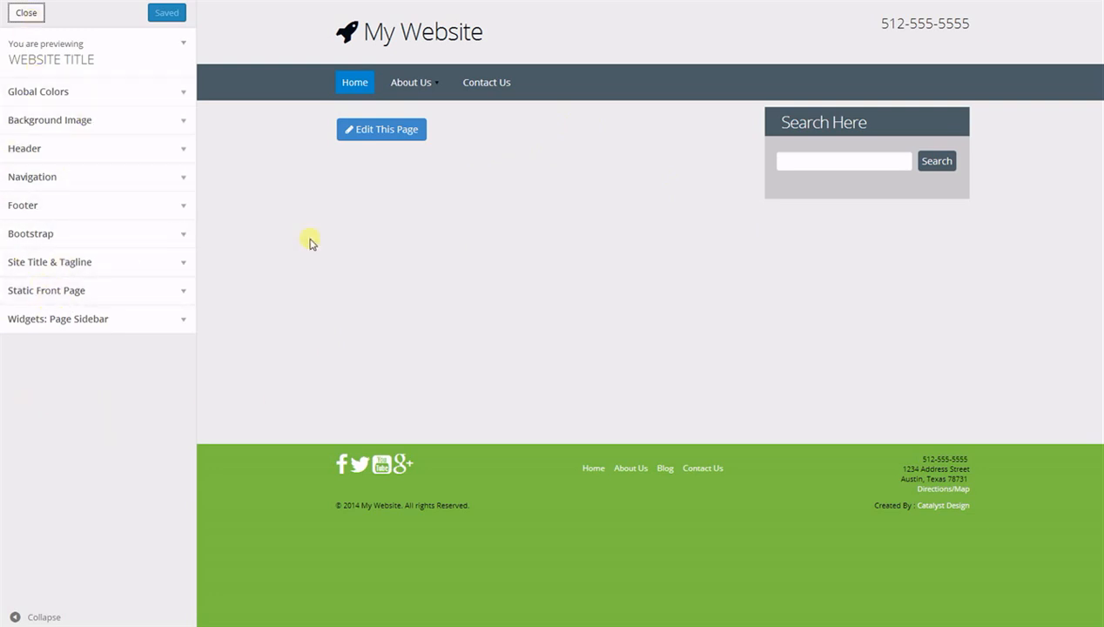
mouse_move(372, 249)
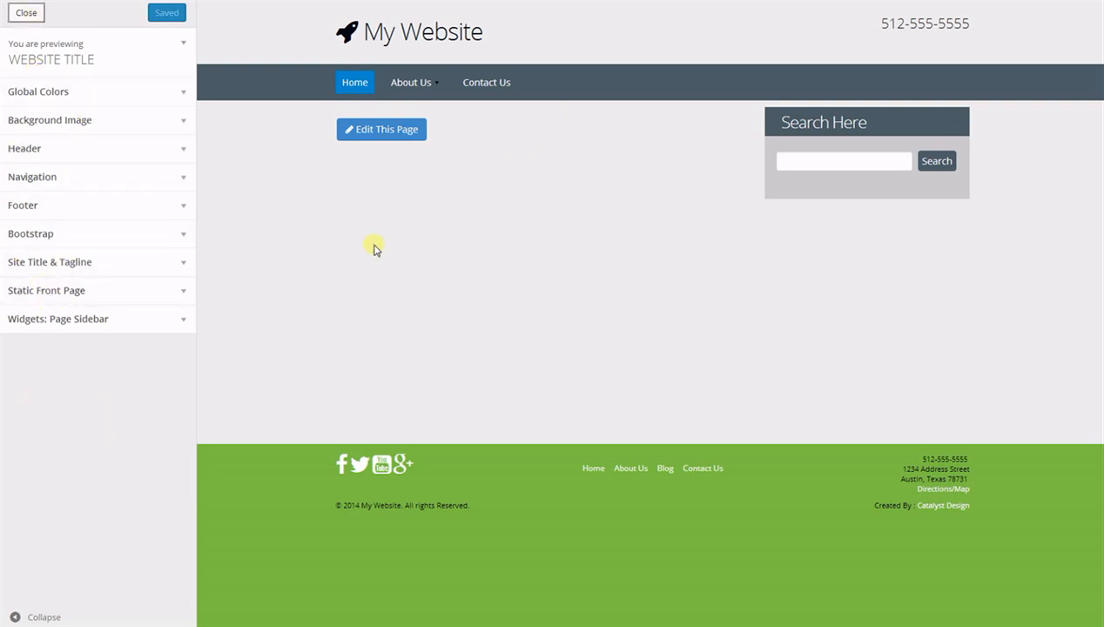
mouse_move(102, 93)
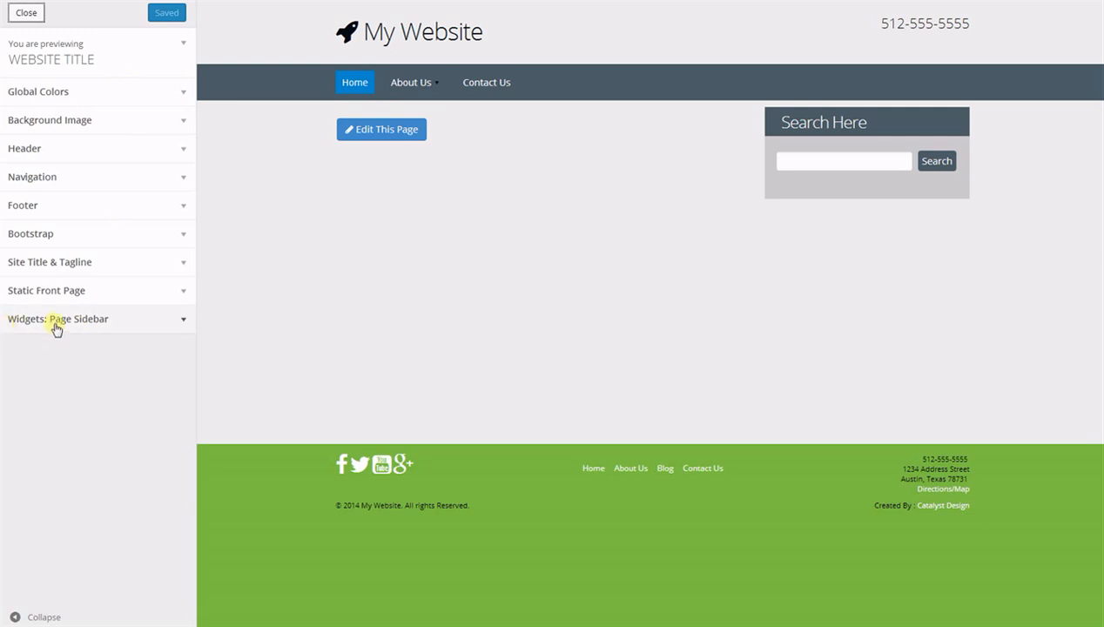
mouse_move(160, 318)
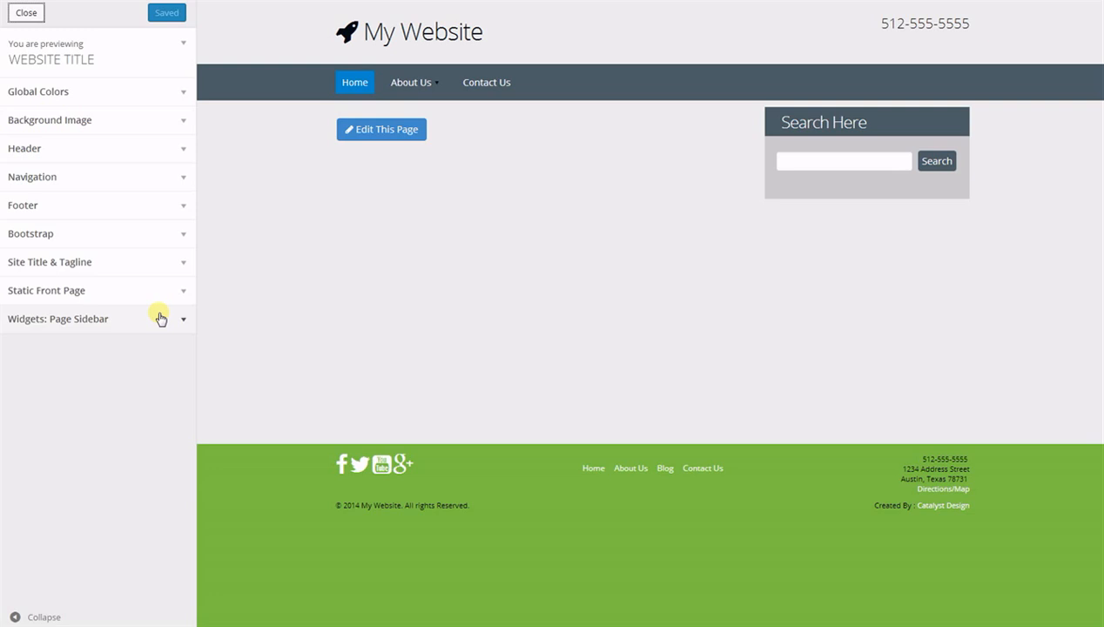
mouse_move(163, 326)
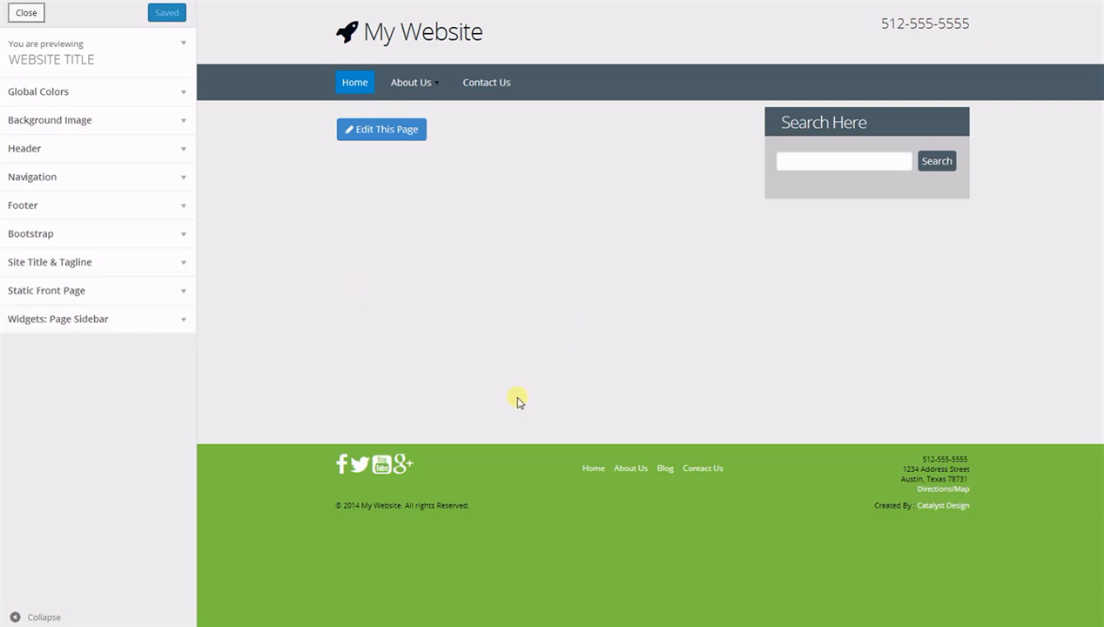
Step: Expand the Page Sidebar widgets and open the Search Here widget to delete it
left_click(58, 318)
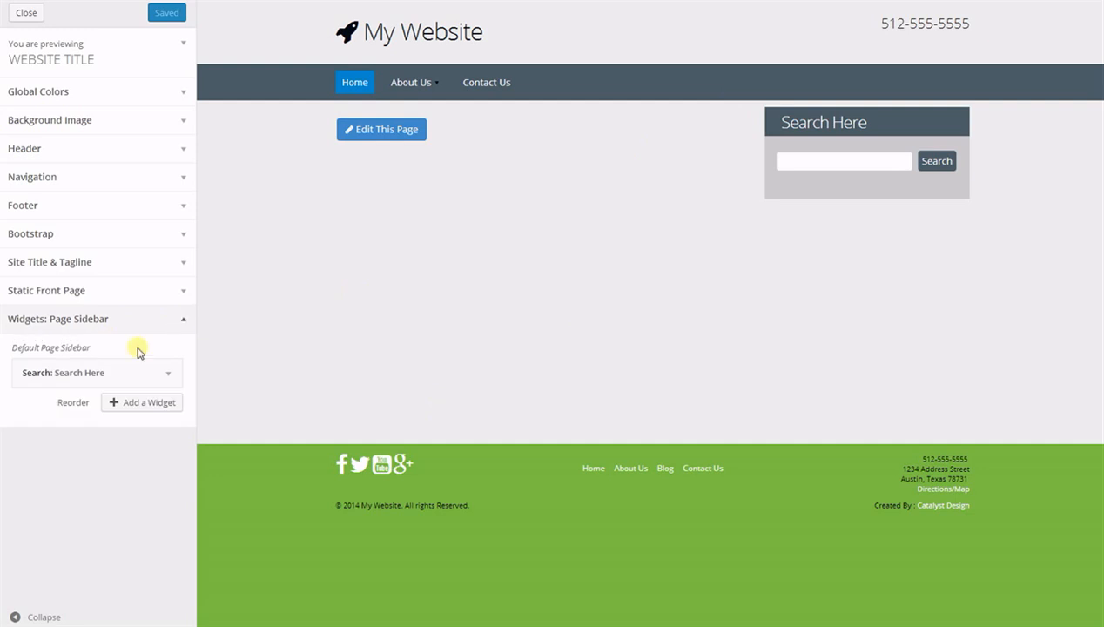
mouse_move(663, 322)
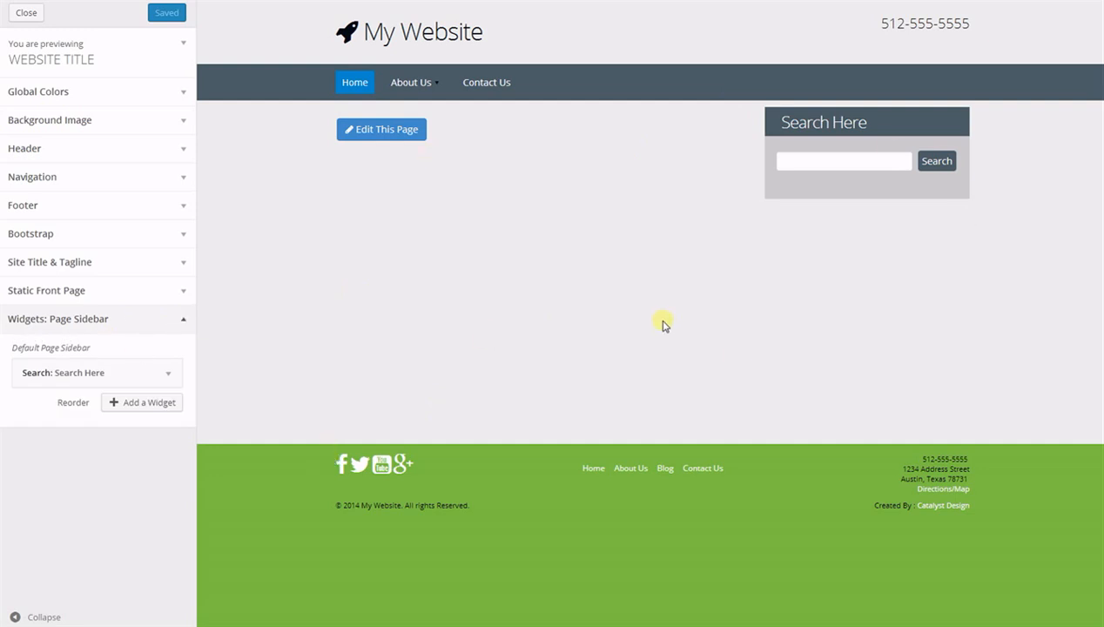
mouse_move(63, 480)
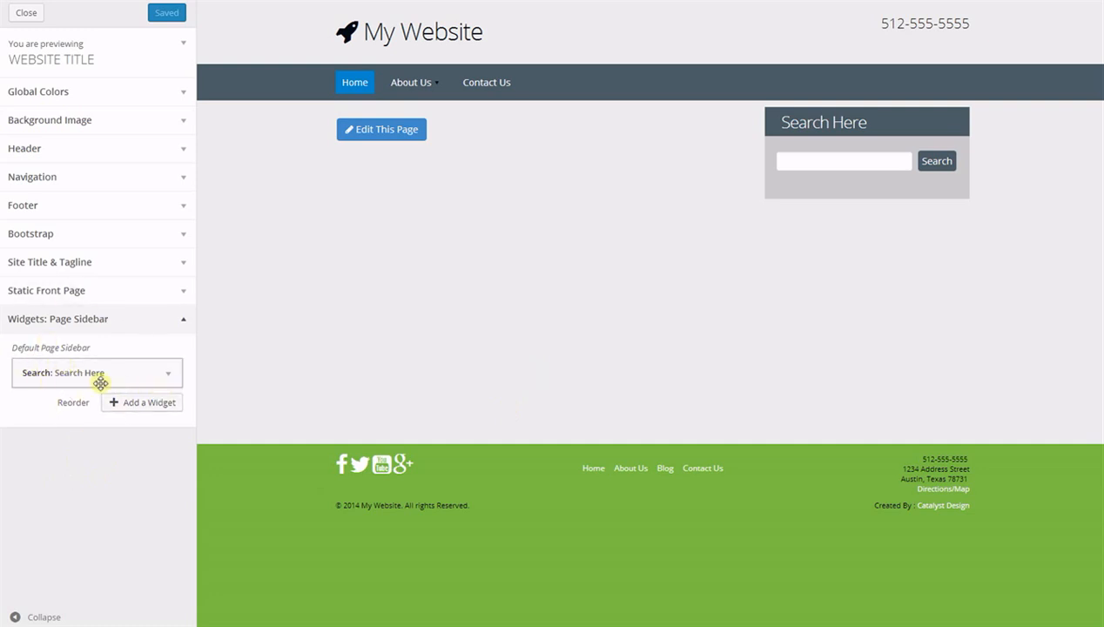
left_click(91, 372)
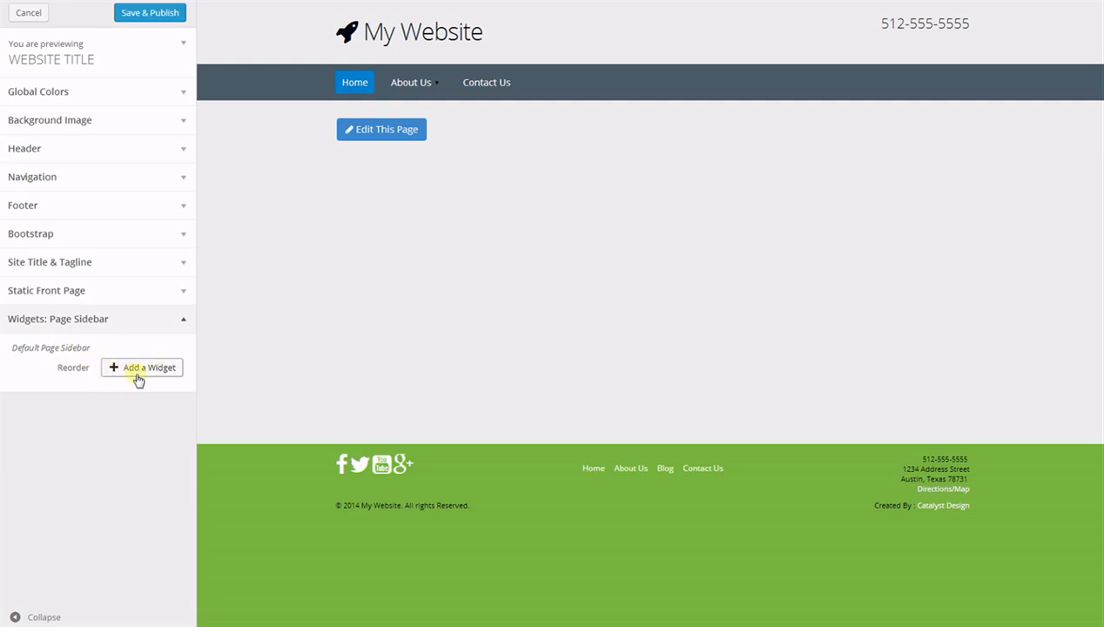
Step: Pick Calendar from the Add a Widget list for the Page Sidebar
left_click(142, 367)
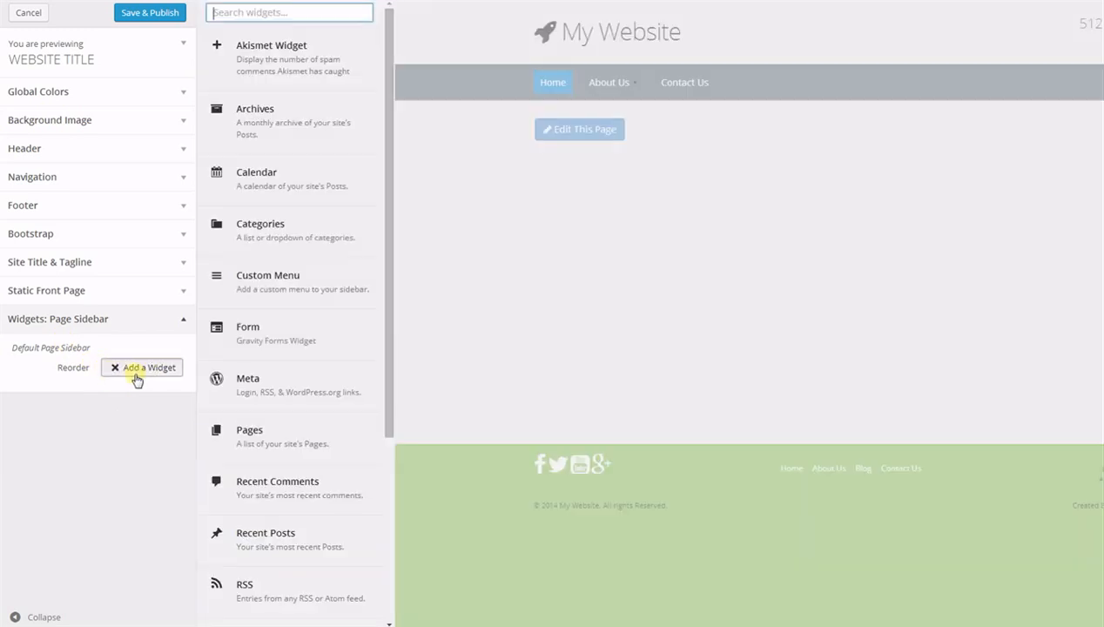
mouse_move(78, 509)
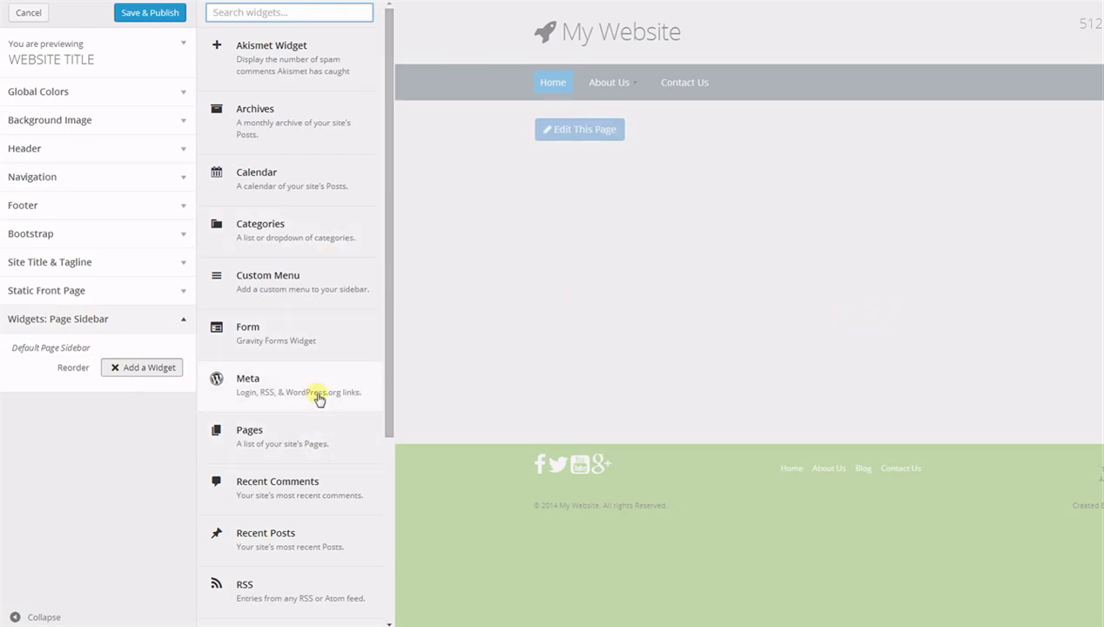
mouse_move(342, 285)
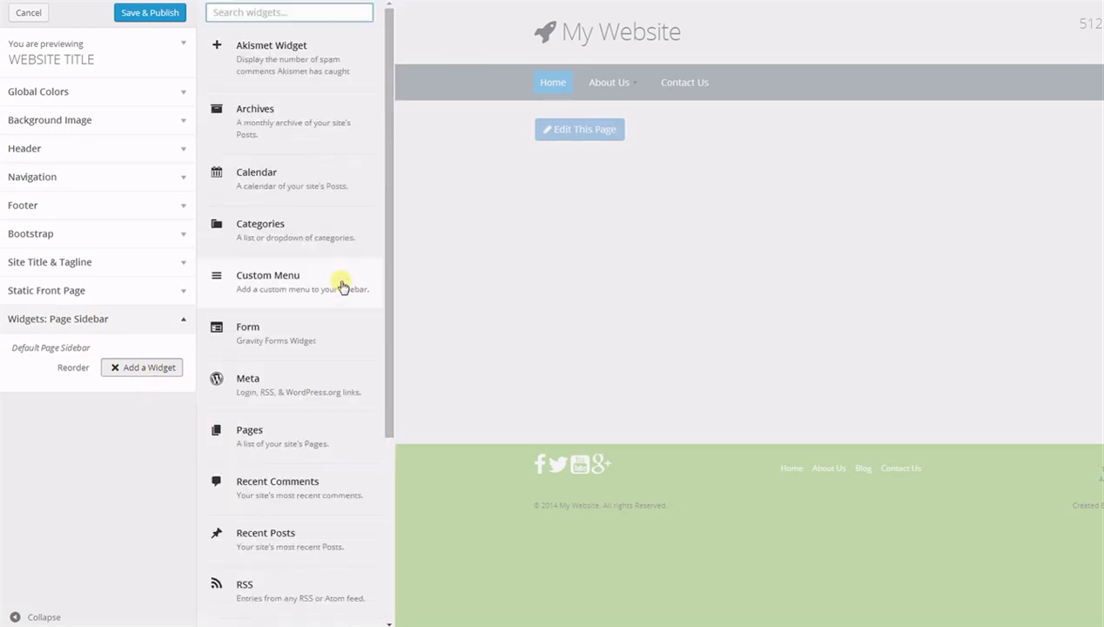
scroll("down", 3)
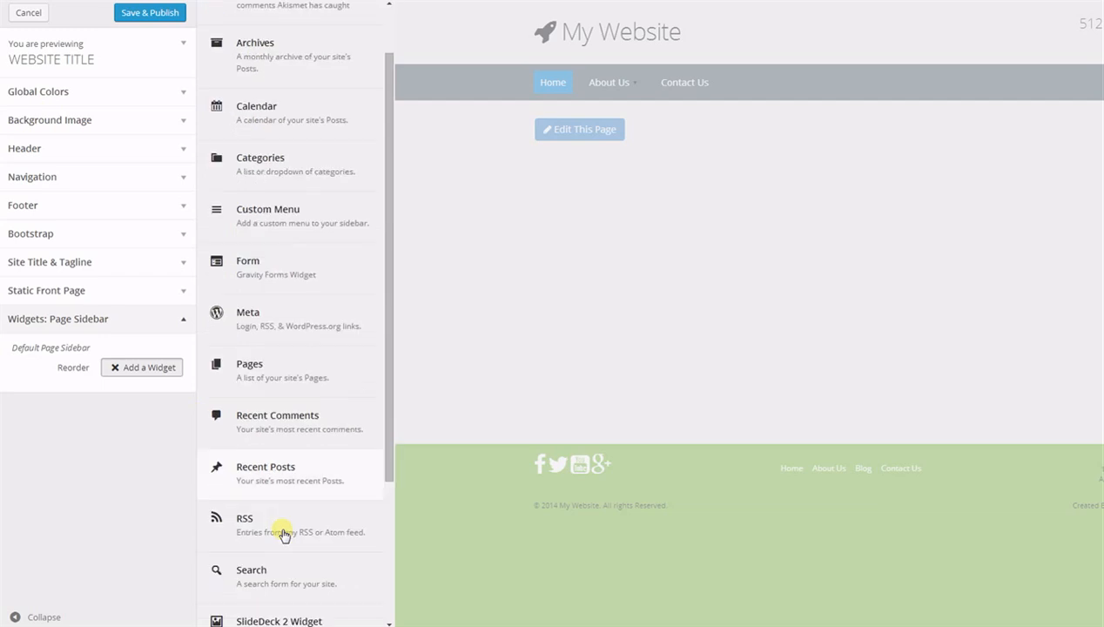
scroll("down", 3)
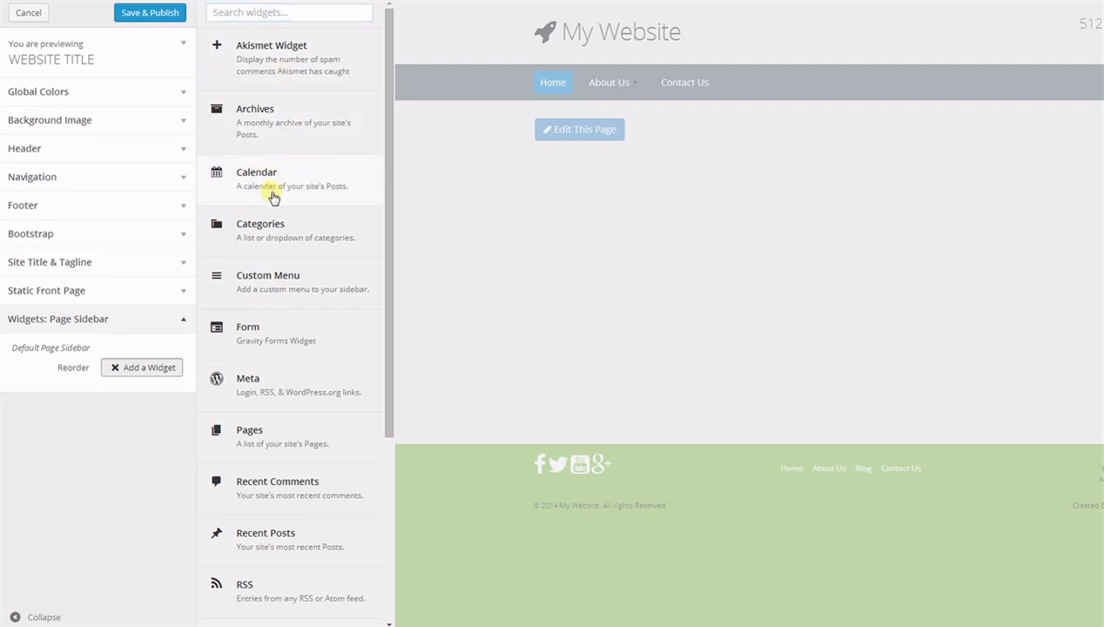
left_click(273, 179)
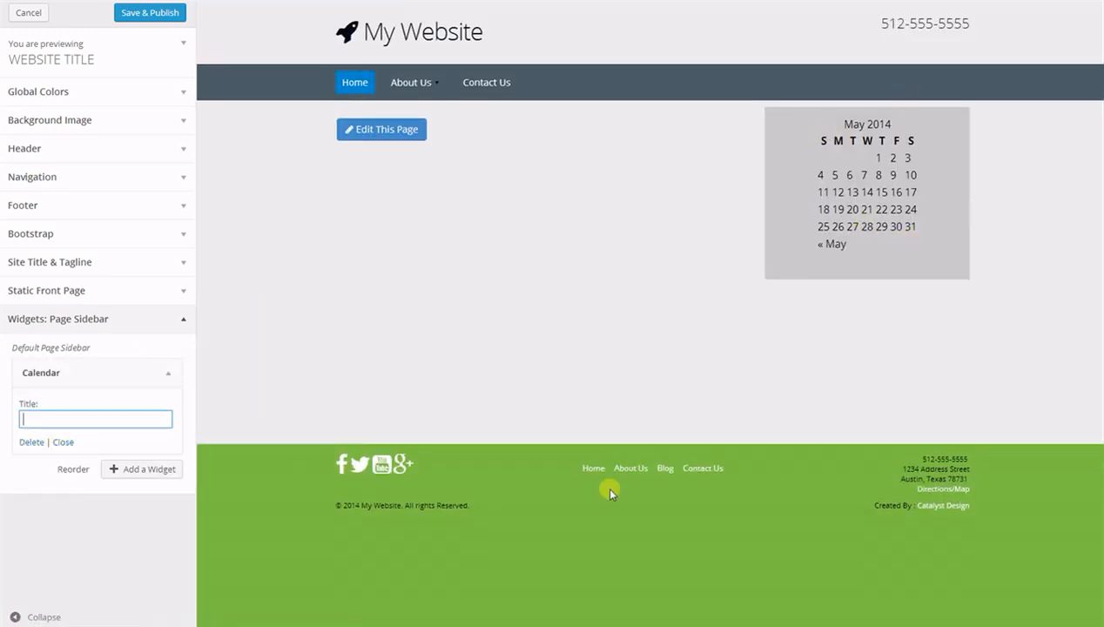
Step: Add a Custom Menu widget showing Main Navigation, titled 'Title'
left_click(141, 468)
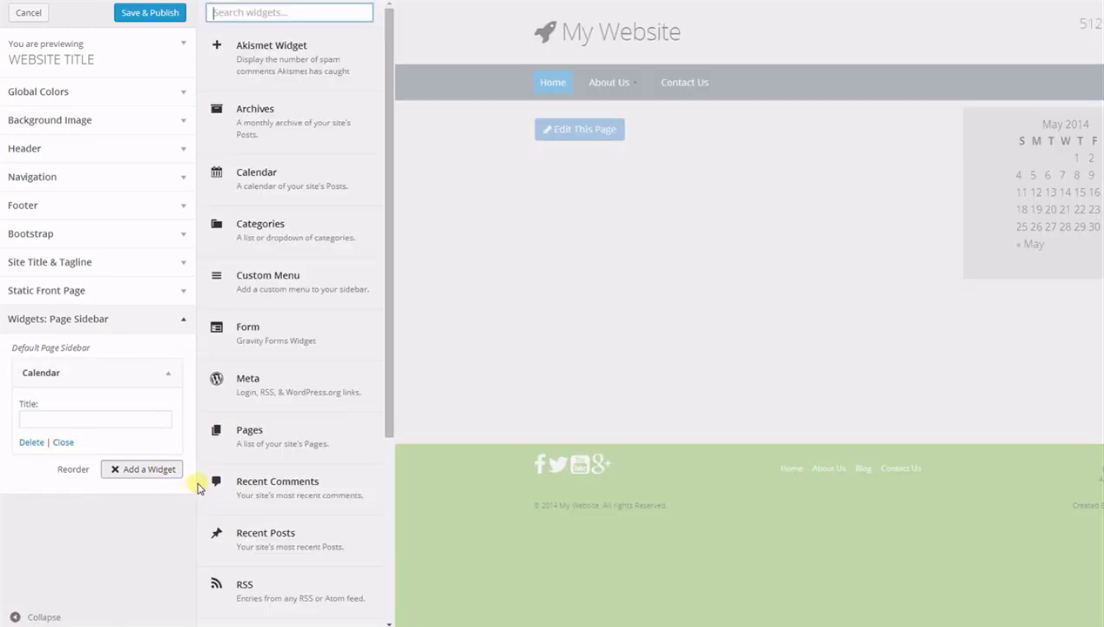
mouse_move(274, 499)
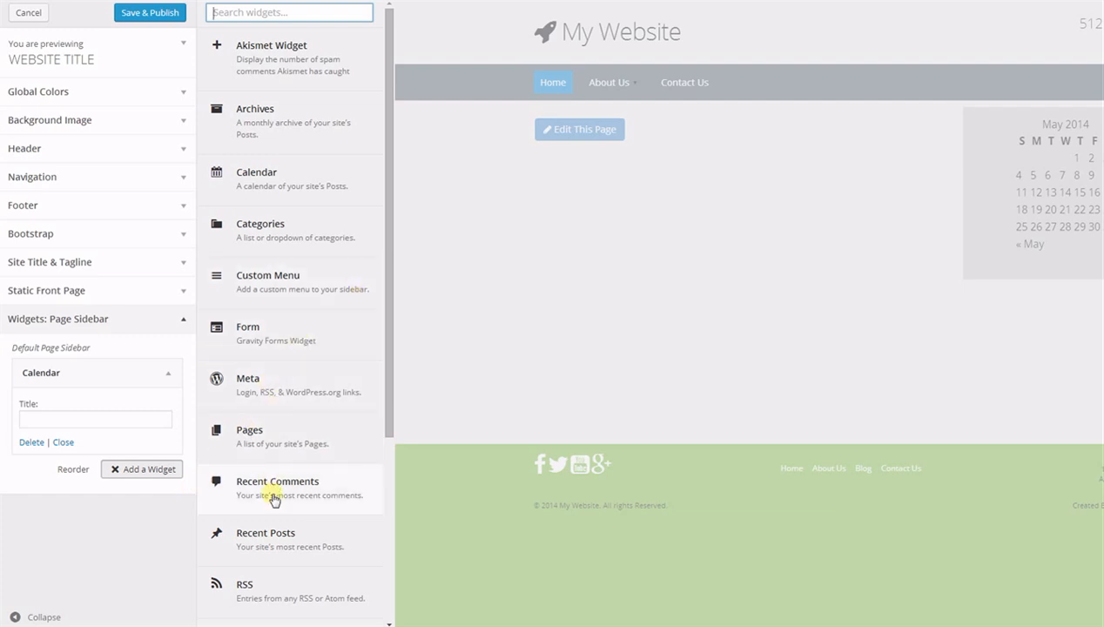
mouse_move(272, 287)
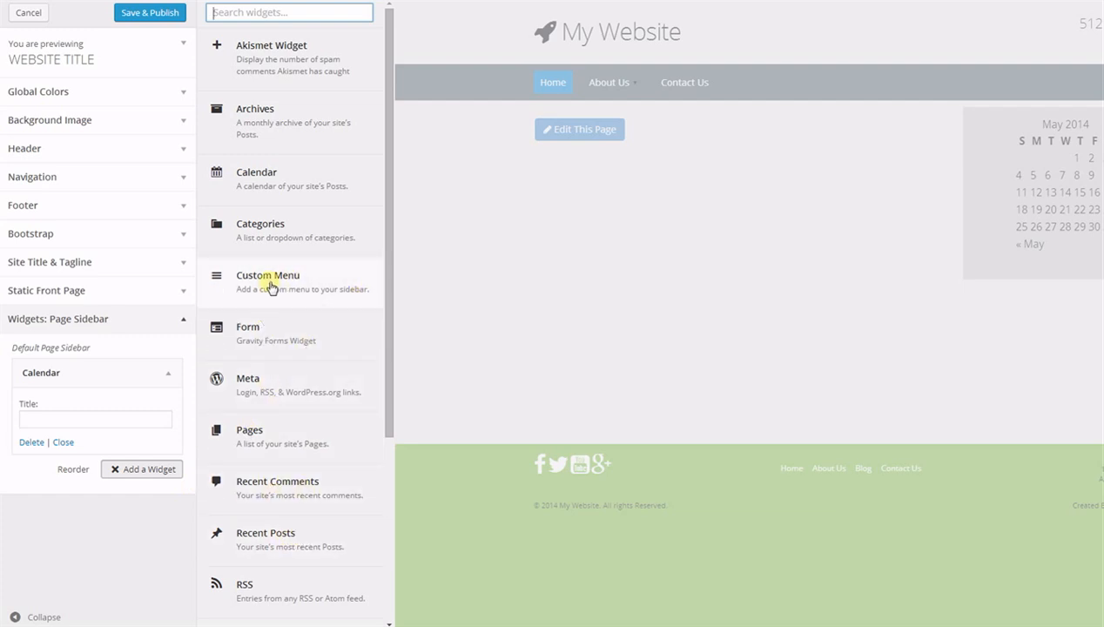
left_click(268, 281)
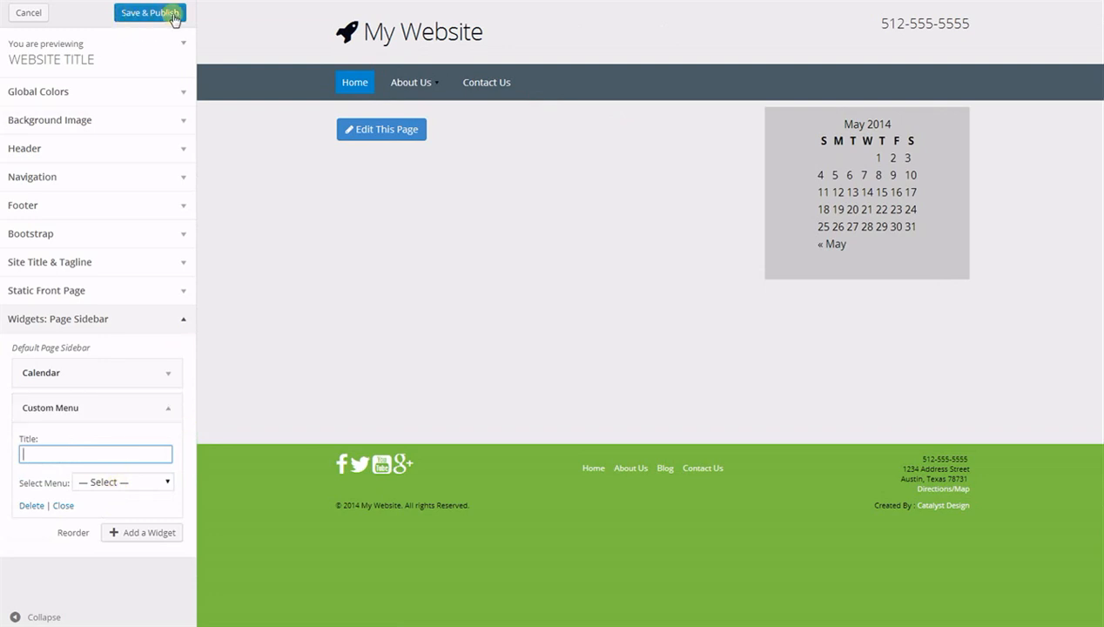
left_click(122, 481)
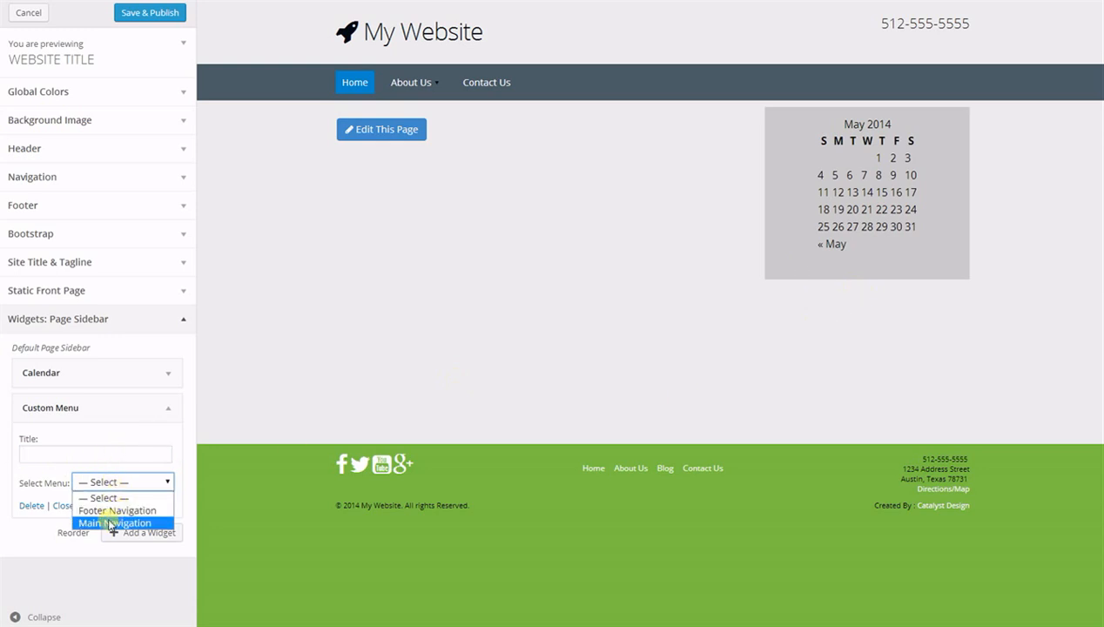
left_click(115, 523)
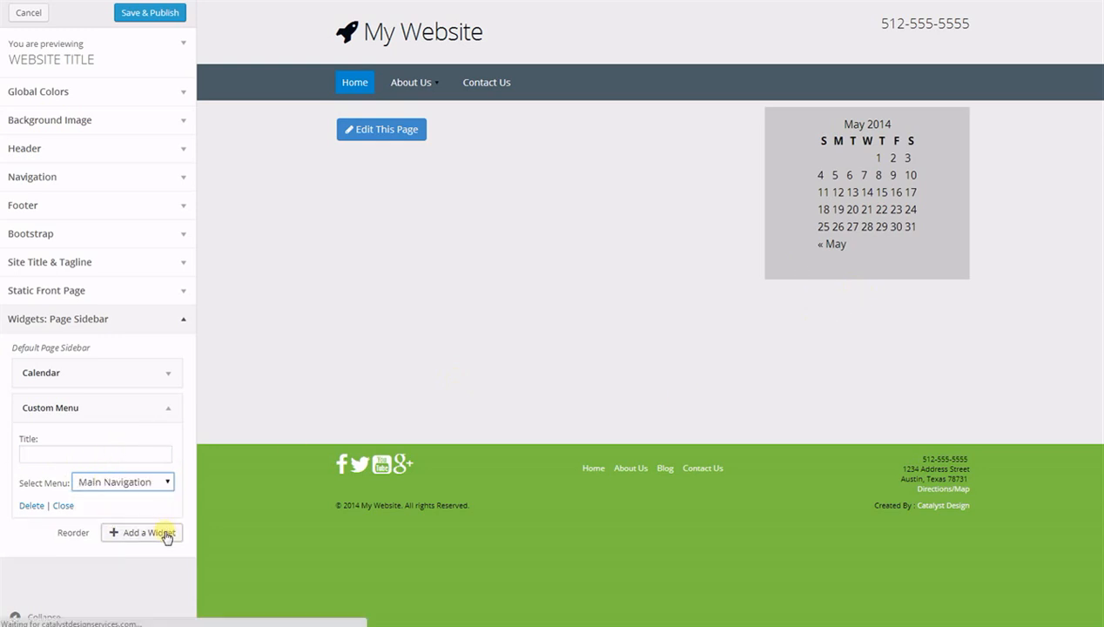
left_click(96, 454)
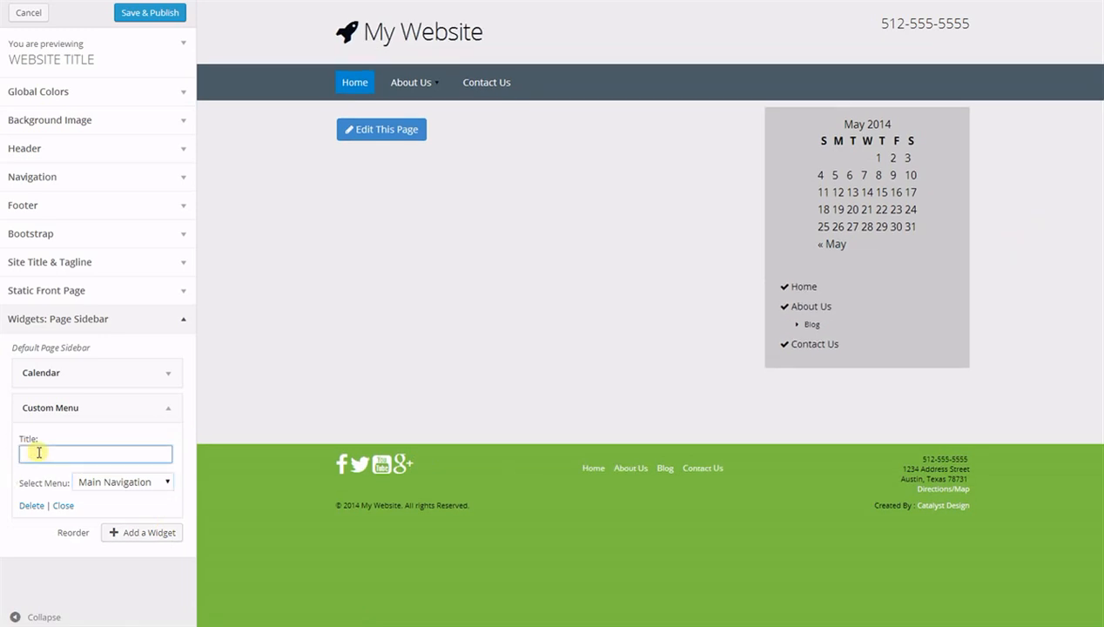
type("Title")
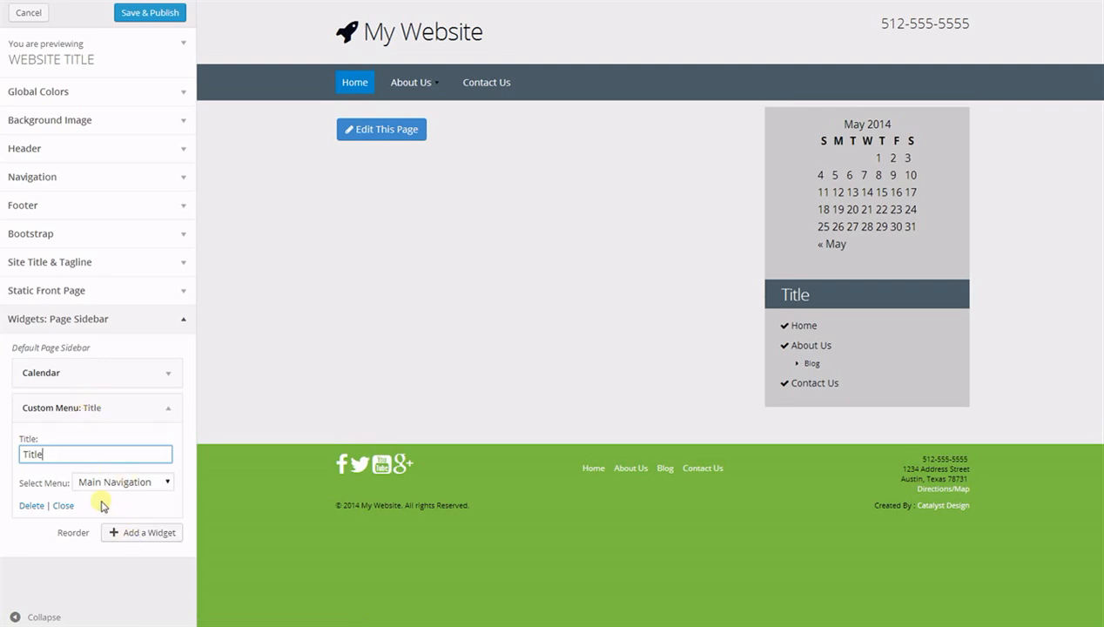
left_click(72, 535)
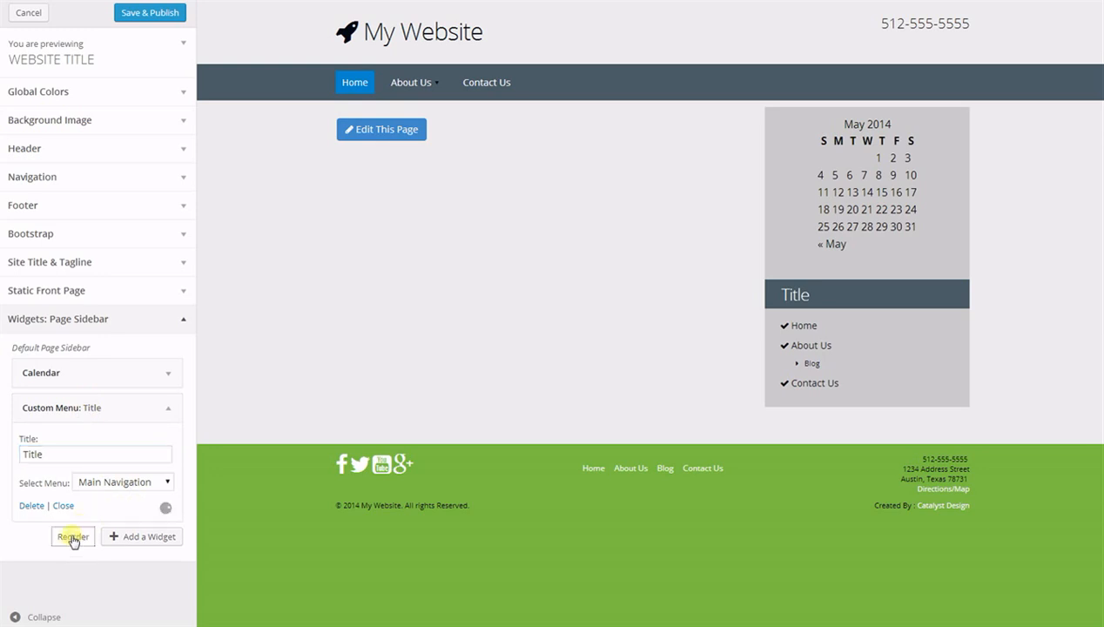
left_click(72, 536)
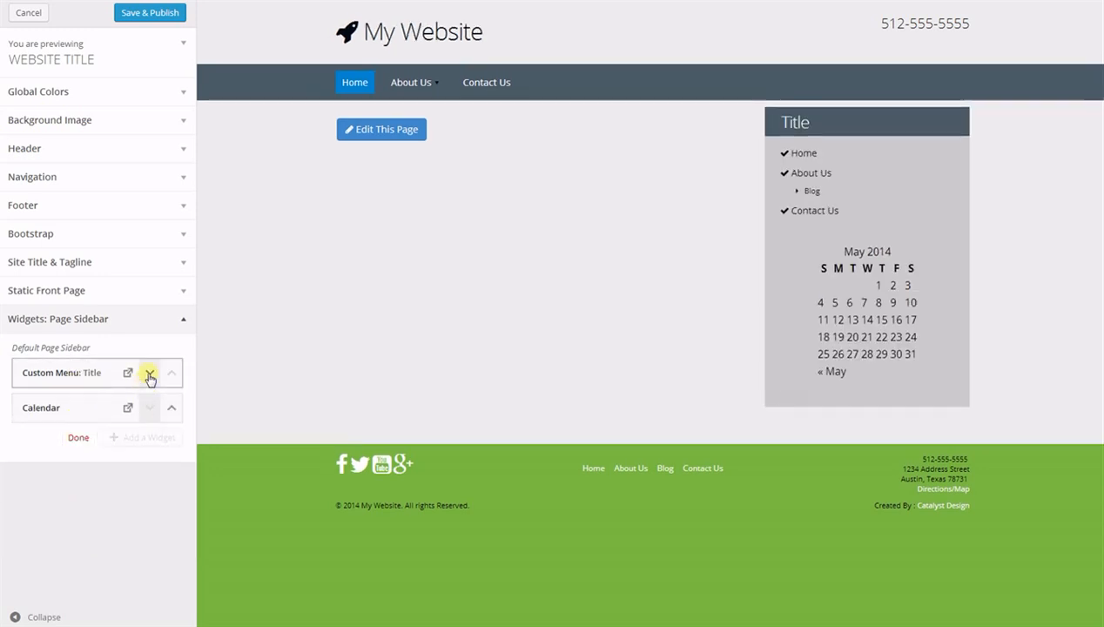
left_click(149, 372)
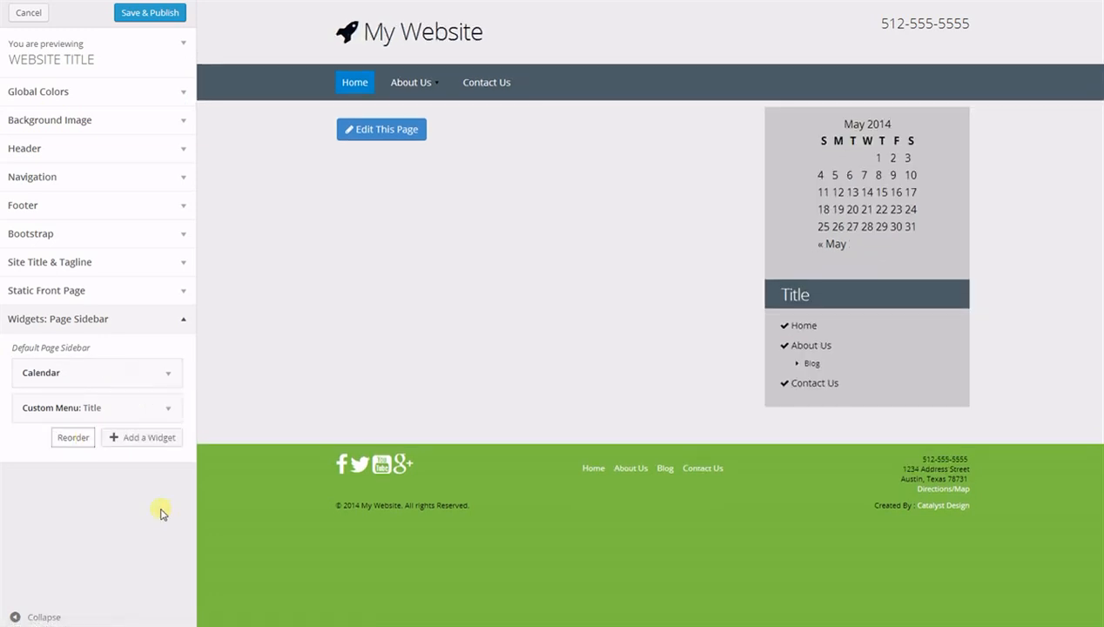